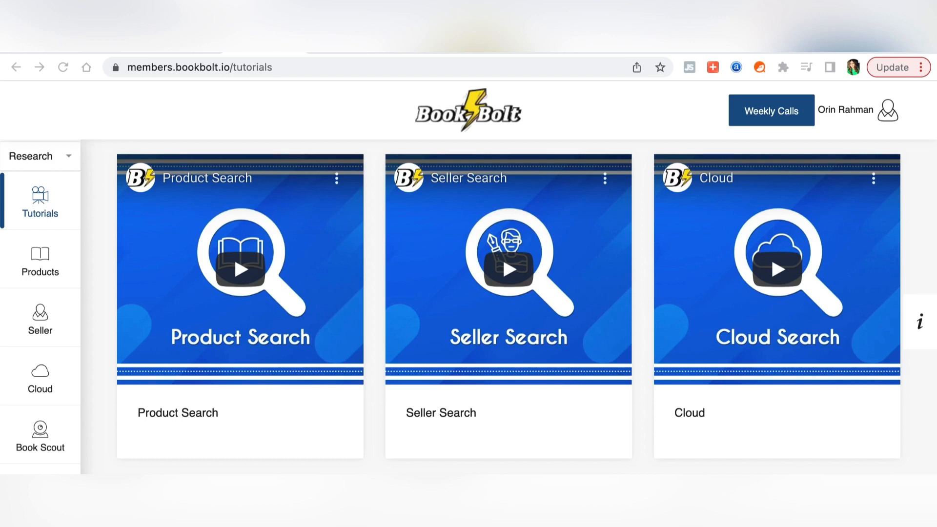
{"action": "mouse_move", "coordinate": [904, 325]}
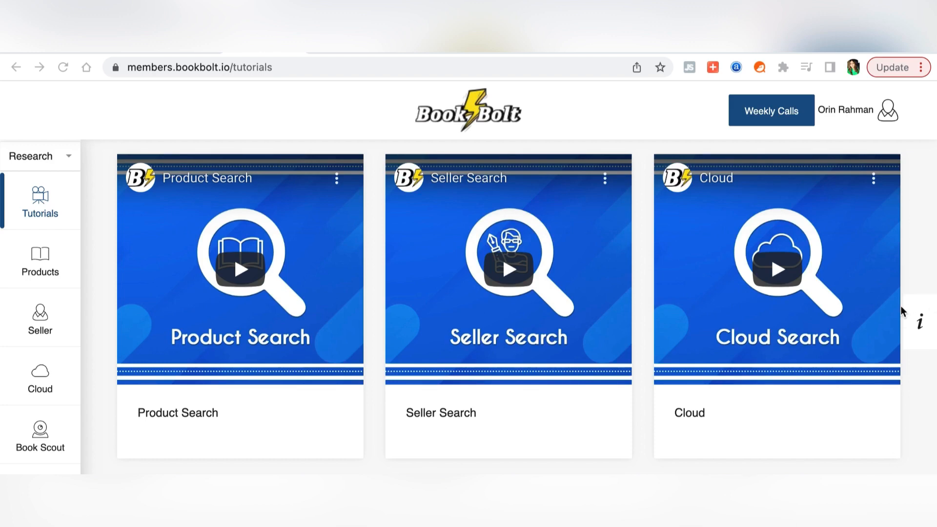
{"action": "mouse_move", "coordinate": [323, 76]}
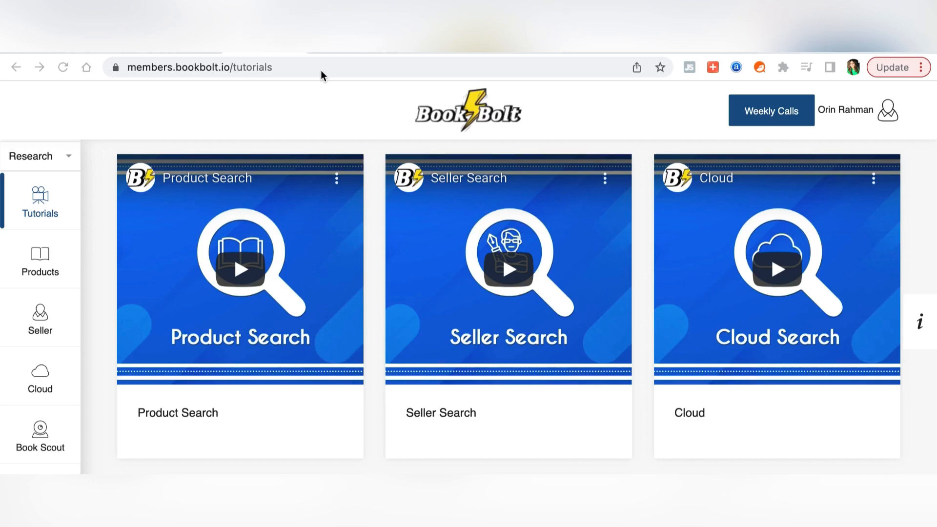
{"action": "mouse_move", "coordinate": [229, 84]}
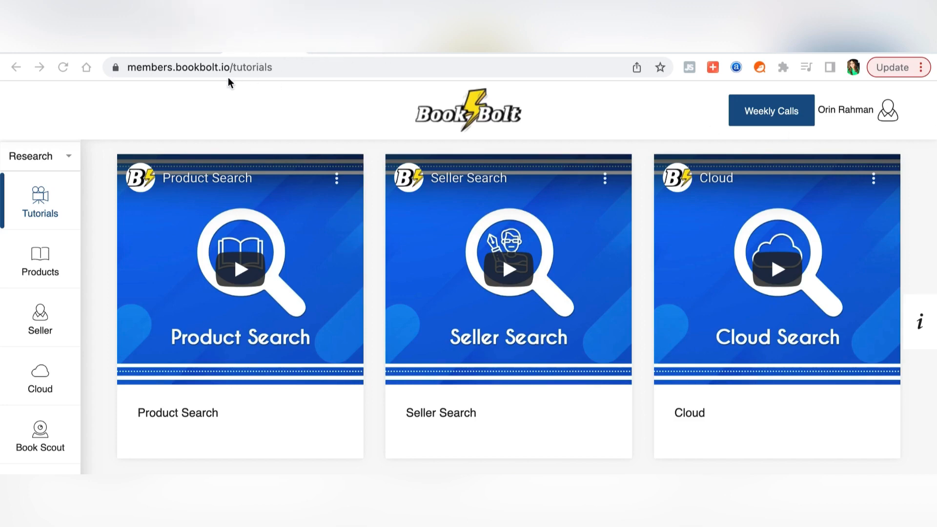
{"action": "left_click", "coordinate": [220, 67]}
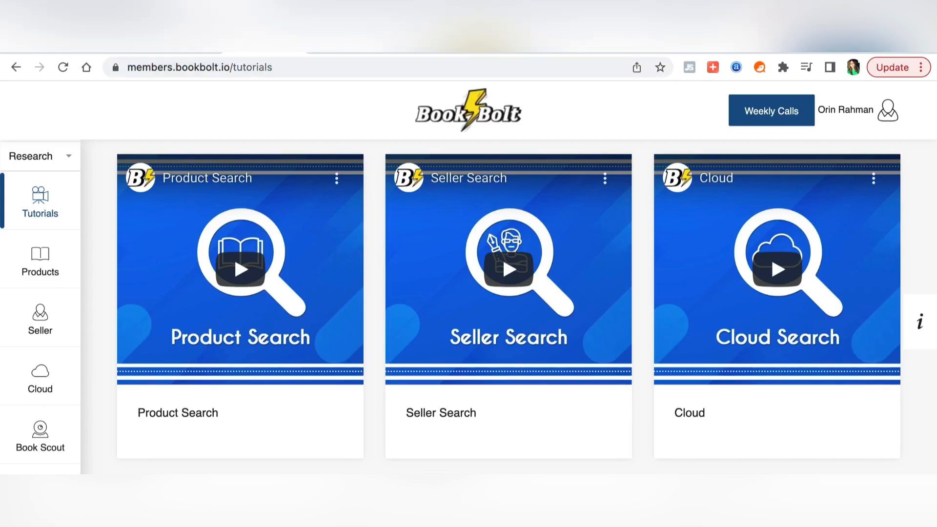
{"action": "mouse_move", "coordinate": [123, 461]}
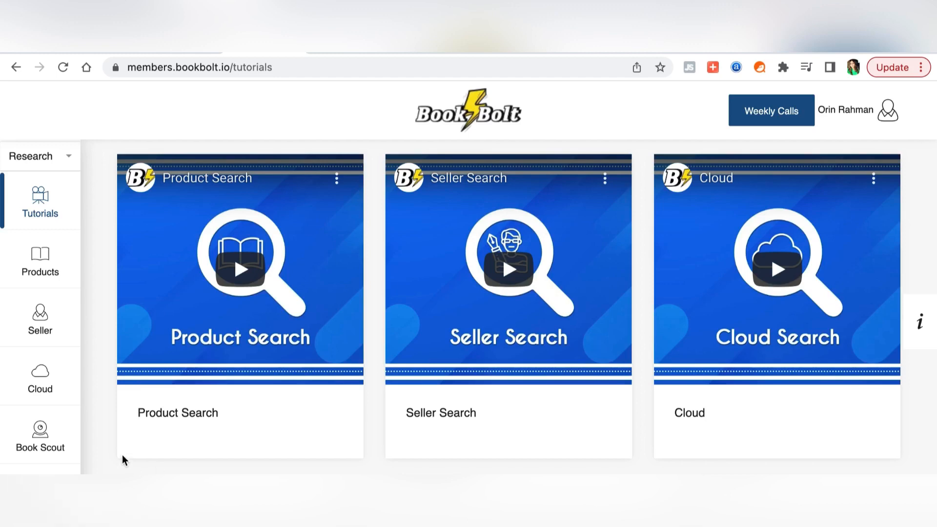
{"action": "mouse_move", "coordinate": [882, 126]}
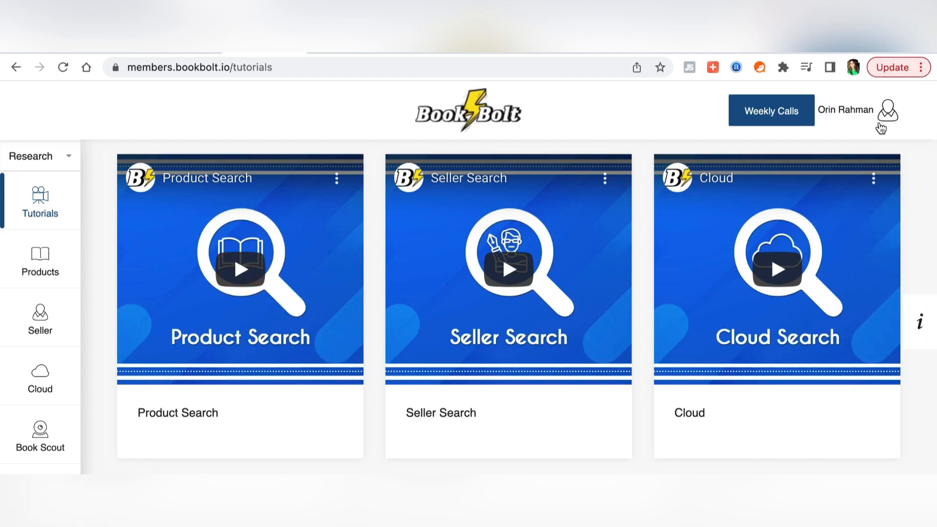
{"action": "mouse_move", "coordinate": [392, 146]}
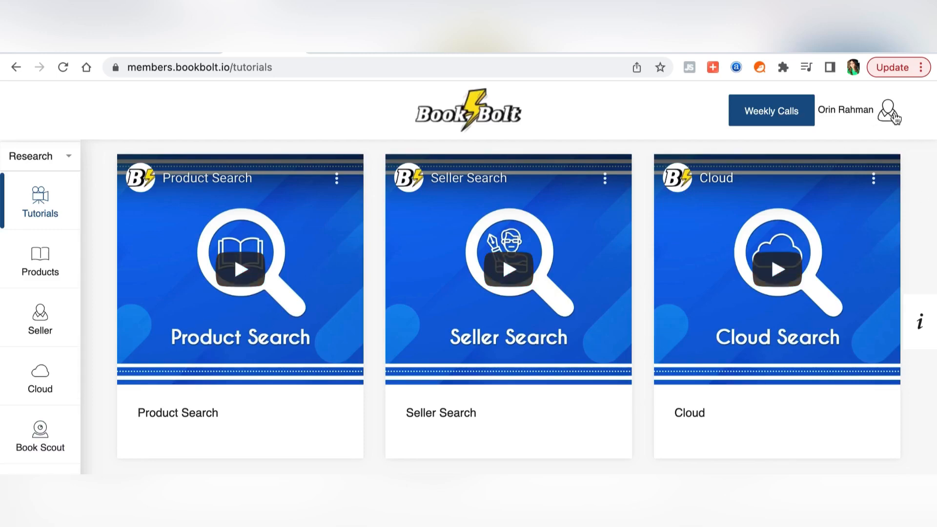
{"action": "left_click", "coordinate": [890, 109]}
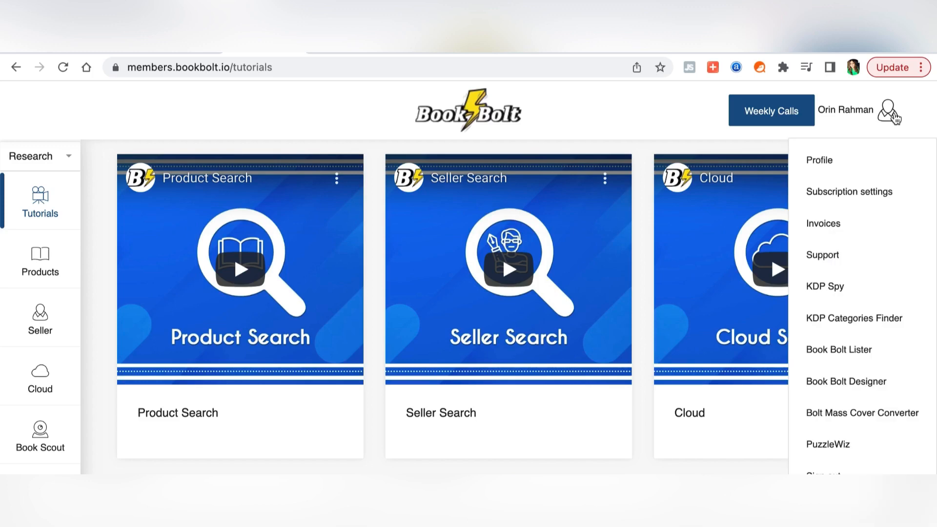
{"action": "mouse_move", "coordinate": [854, 257]}
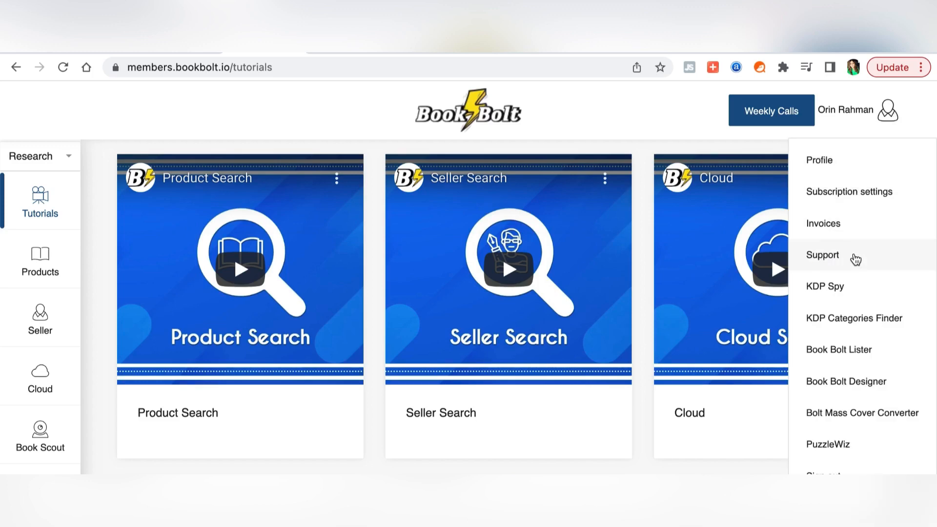
{"action": "mouse_move", "coordinate": [875, 469]}
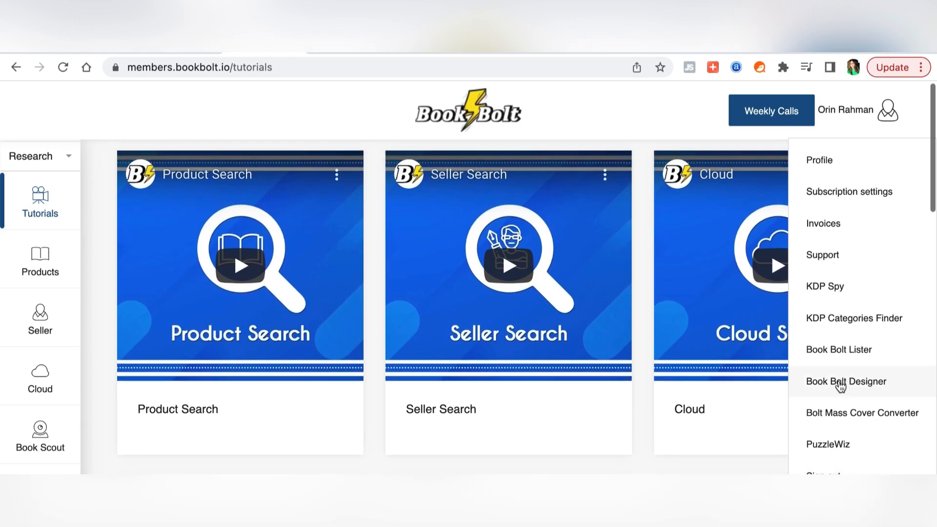
{"action": "mouse_move", "coordinate": [835, 299]}
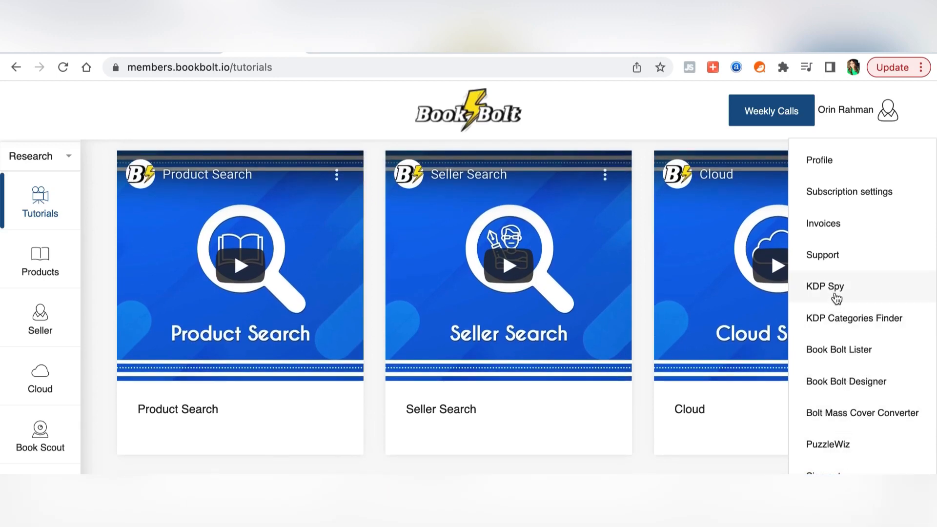
{"action": "mouse_move", "coordinate": [838, 297]}
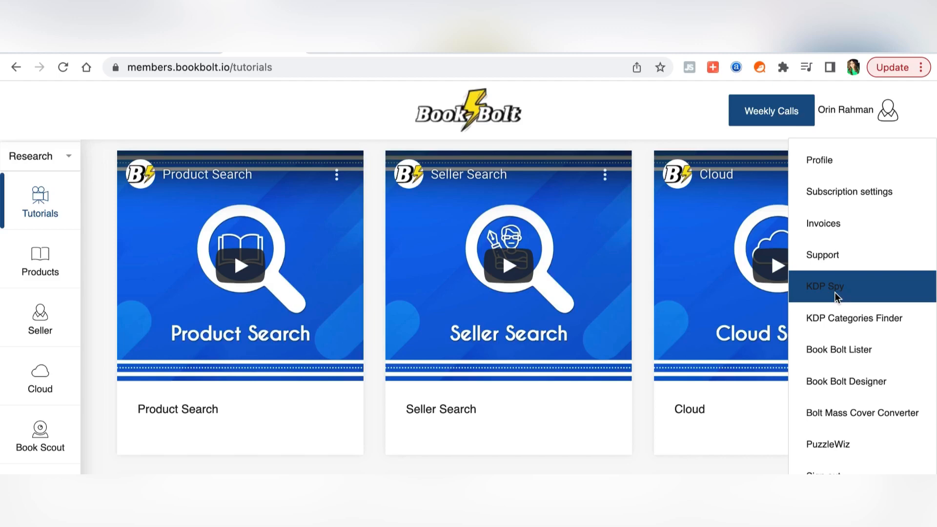
Go to KDP Spy's Chrome Web Store listing and check the installed extensions list
{"action": "left_click", "coordinate": [826, 286]}
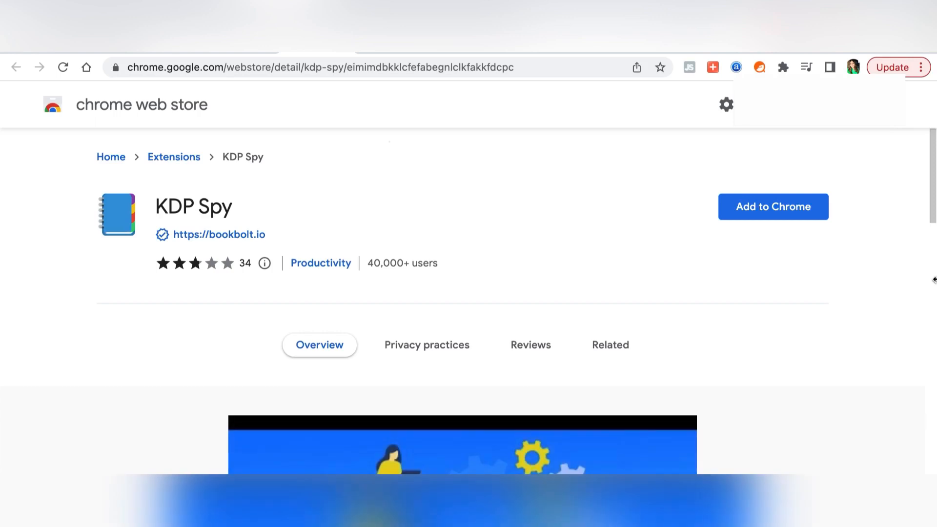
{"action": "scroll", "scroll_direction": "down", "scroll_amount": 3}
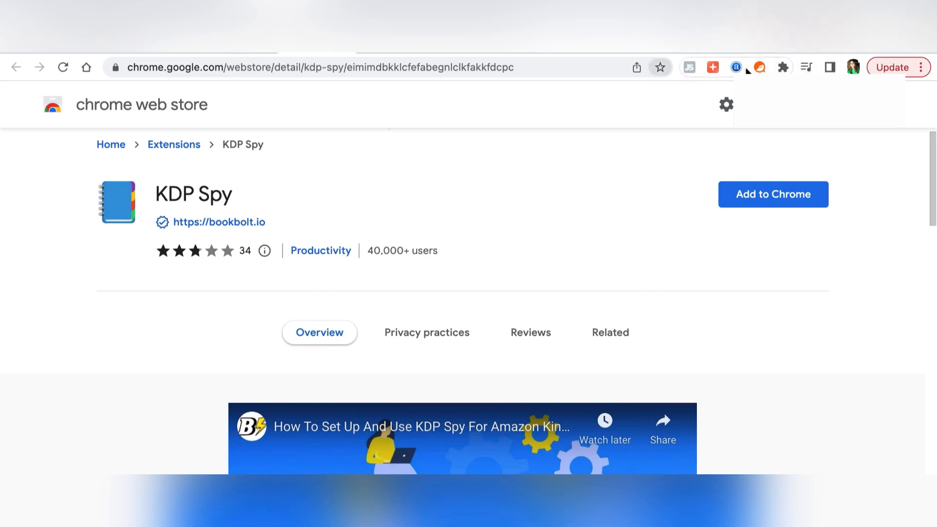
{"action": "left_click", "coordinate": [783, 68]}
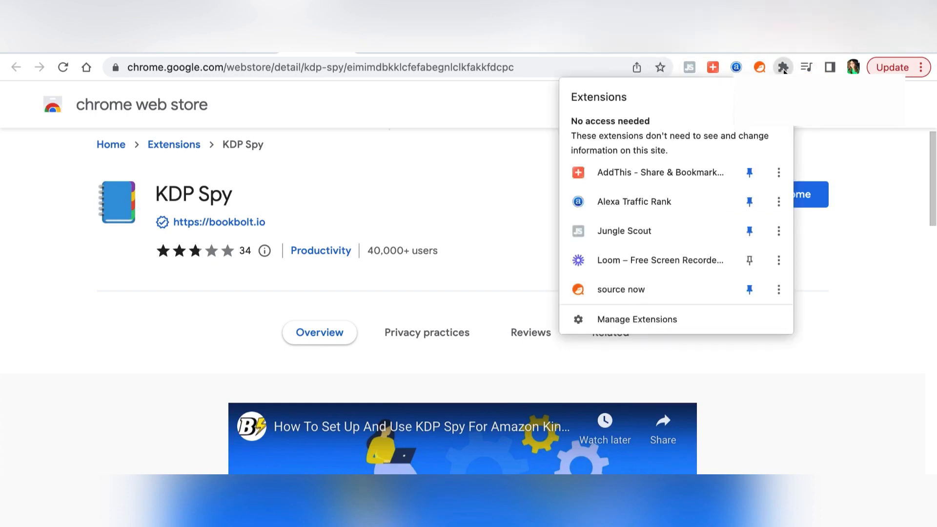
{"action": "mouse_move", "coordinate": [702, 183]}
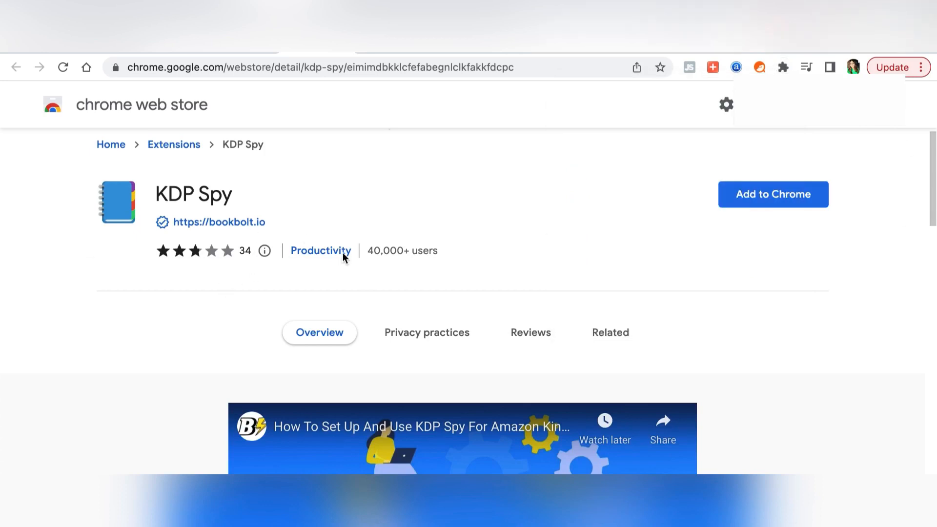
{"action": "mouse_move", "coordinate": [142, 261]}
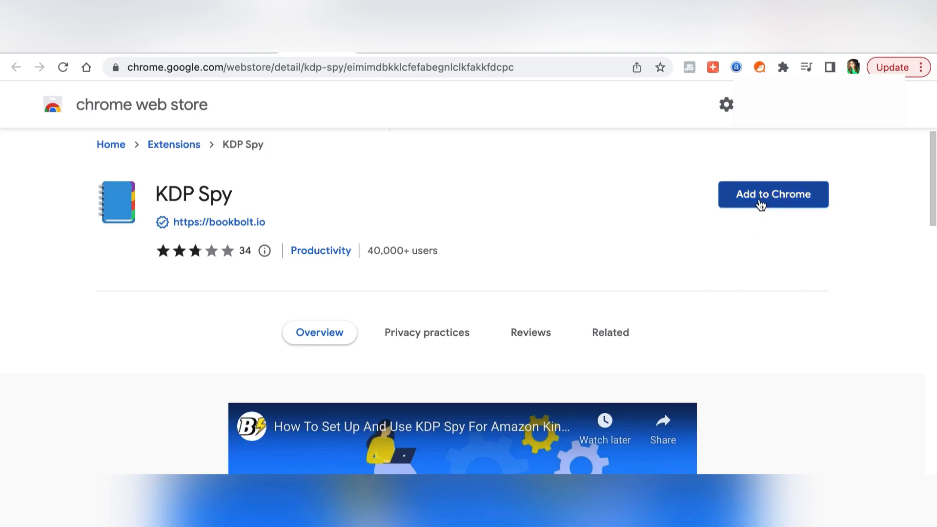
Add the KDP Spy extension to Chrome, confirm the install, and dismiss the popup
{"action": "left_click", "coordinate": [774, 194]}
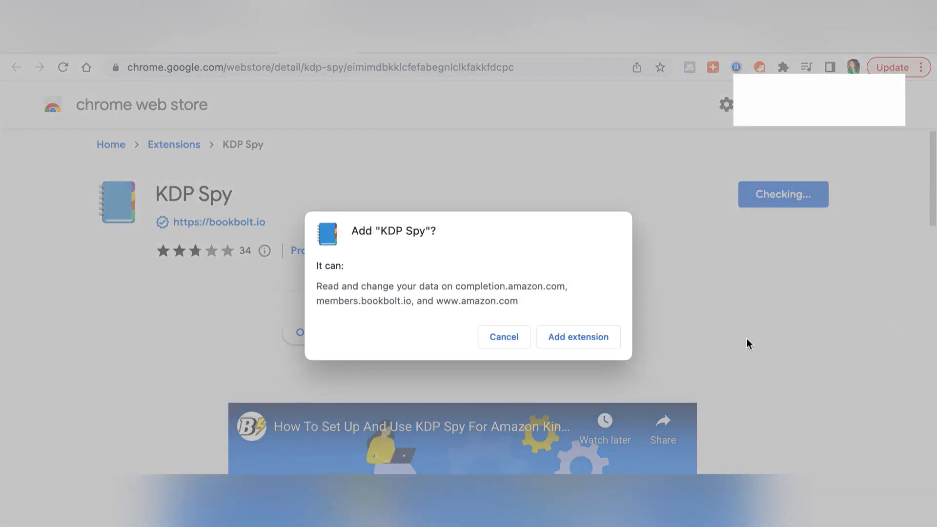
{"action": "mouse_move", "coordinate": [577, 340]}
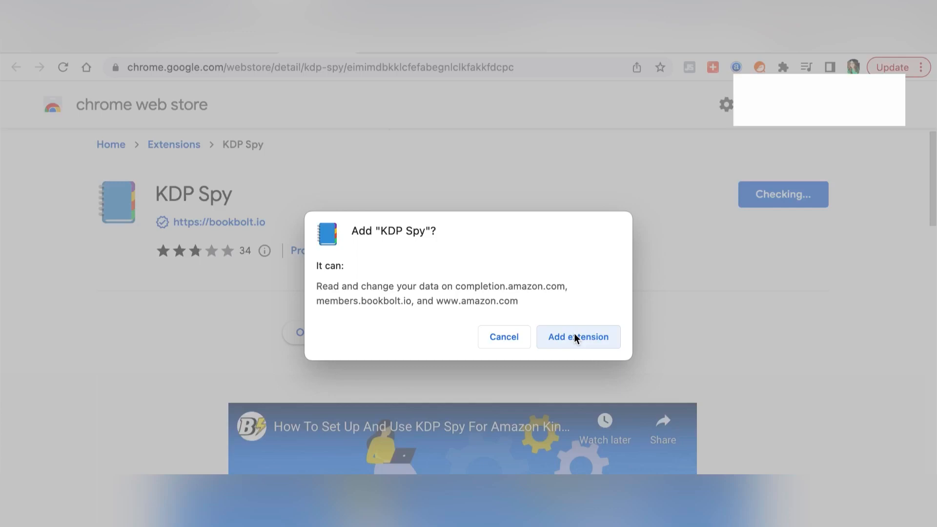
{"action": "left_click", "coordinate": [578, 337]}
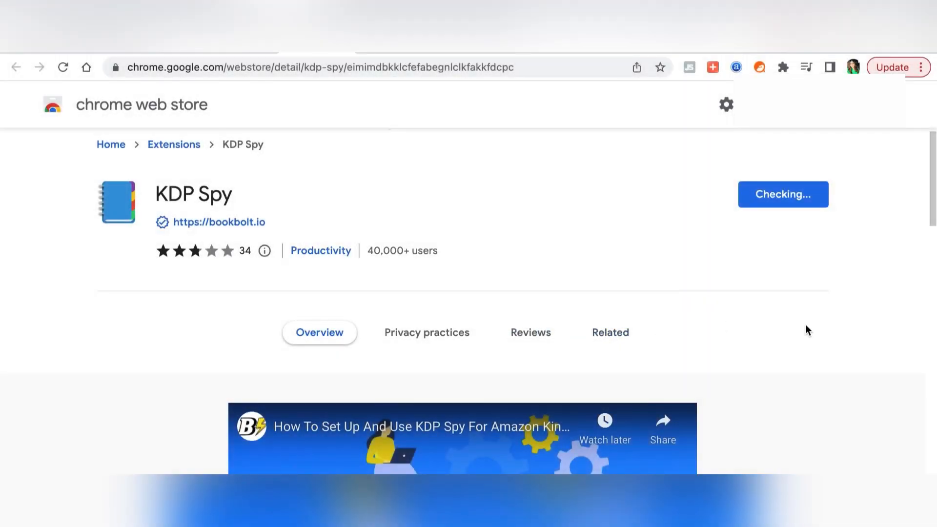
{"action": "left_click", "coordinate": [783, 194]}
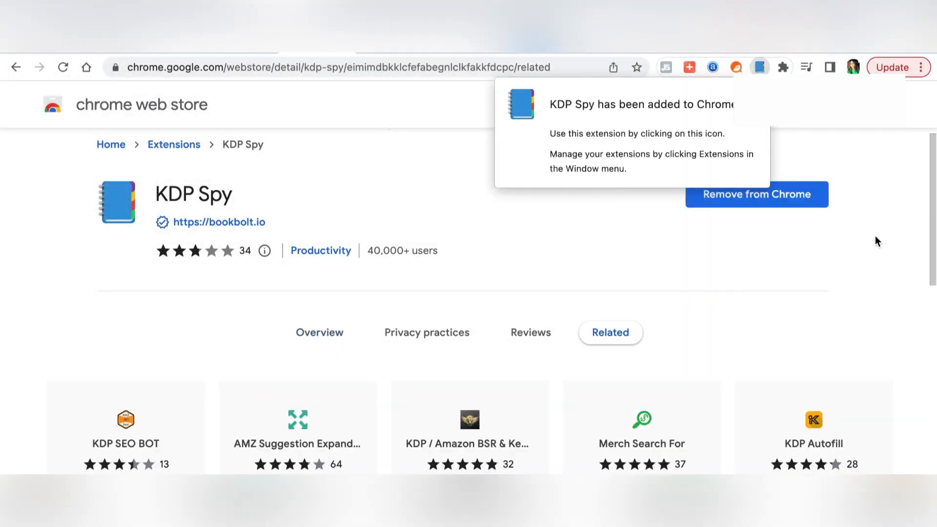
{"action": "mouse_move", "coordinate": [718, 113]}
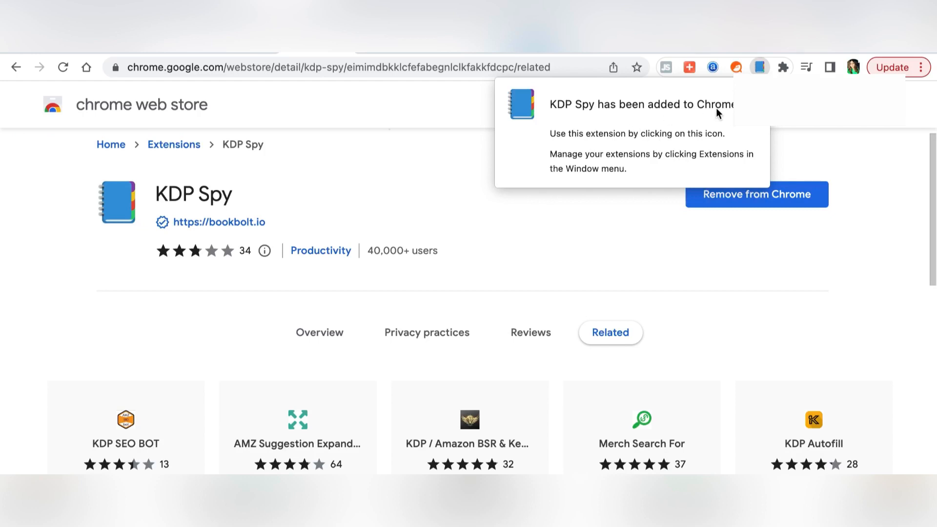
{"action": "mouse_move", "coordinate": [574, 174]}
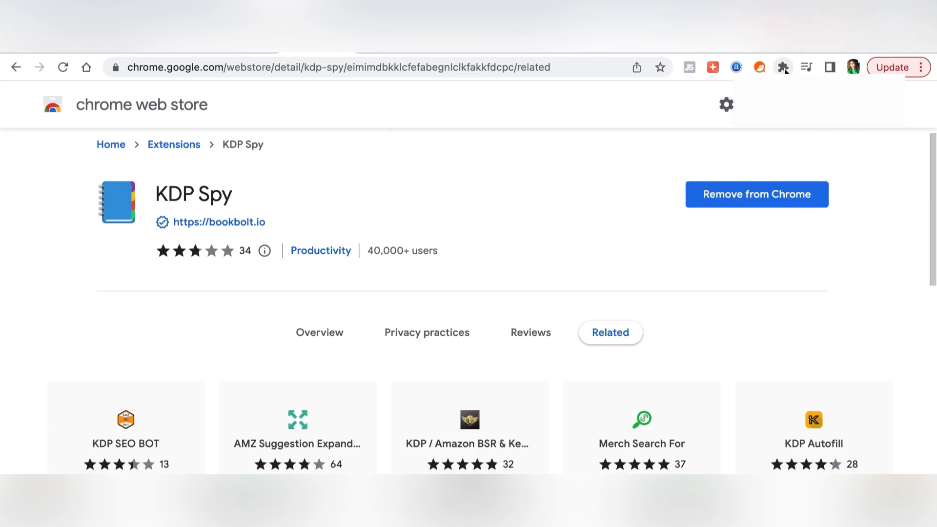
Show Chrome's installed extensions list, where KDP Spy now appears alongside Jungle Scout and Loom
{"action": "left_click", "coordinate": [783, 67]}
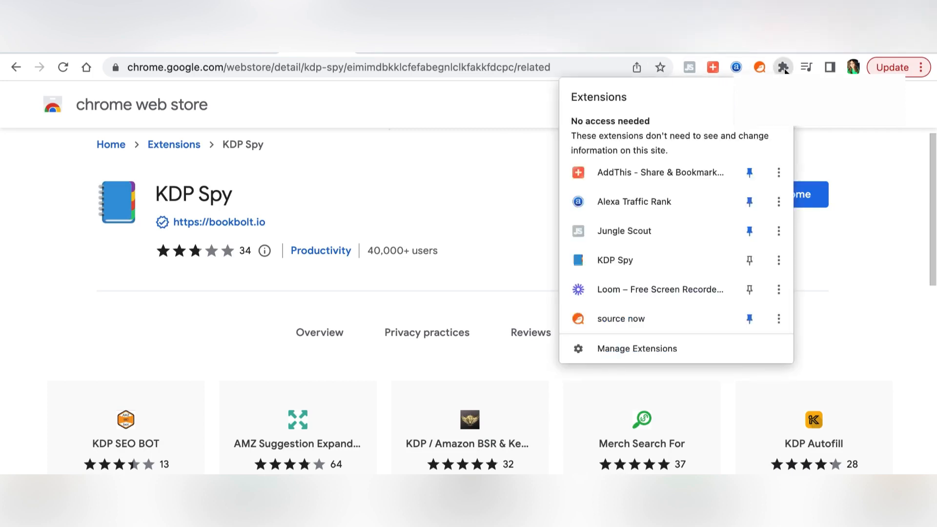
{"action": "mouse_move", "coordinate": [595, 268]}
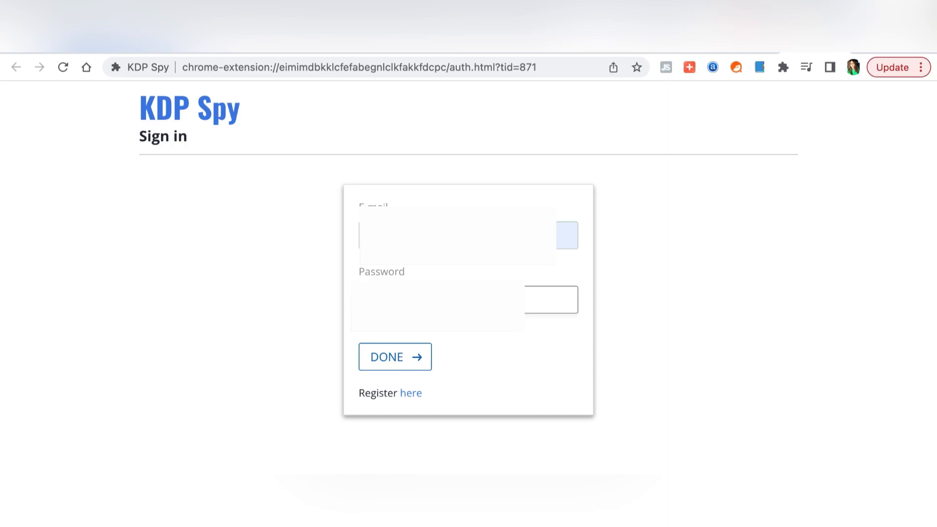
Bring up Amazon's homepage after KDP Spy's sign-in page
{"action": "left_click", "coordinate": [395, 357]}
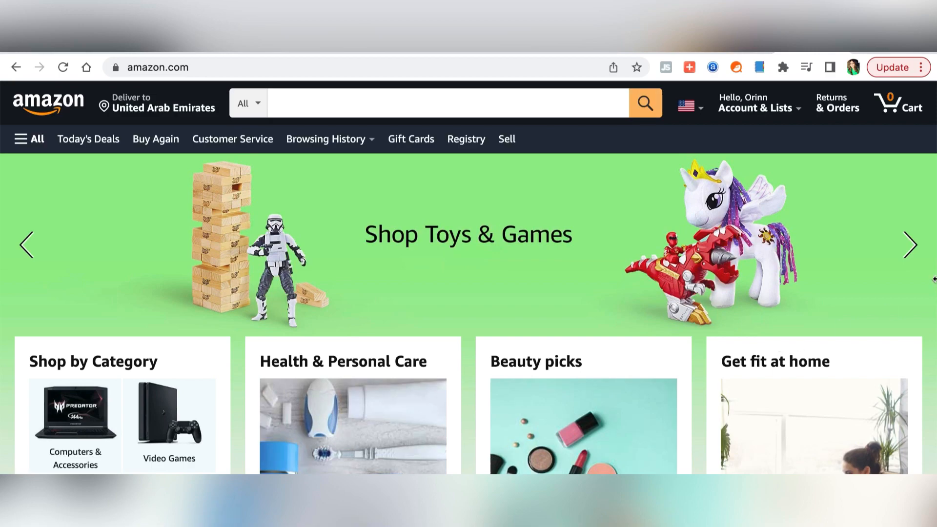
{"action": "left_click", "coordinate": [759, 102]}
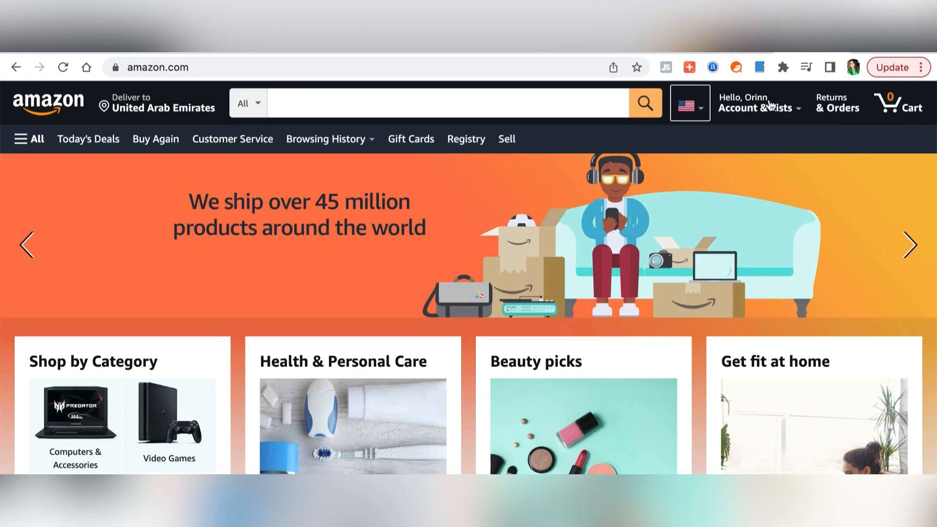
{"action": "left_click", "coordinate": [759, 103]}
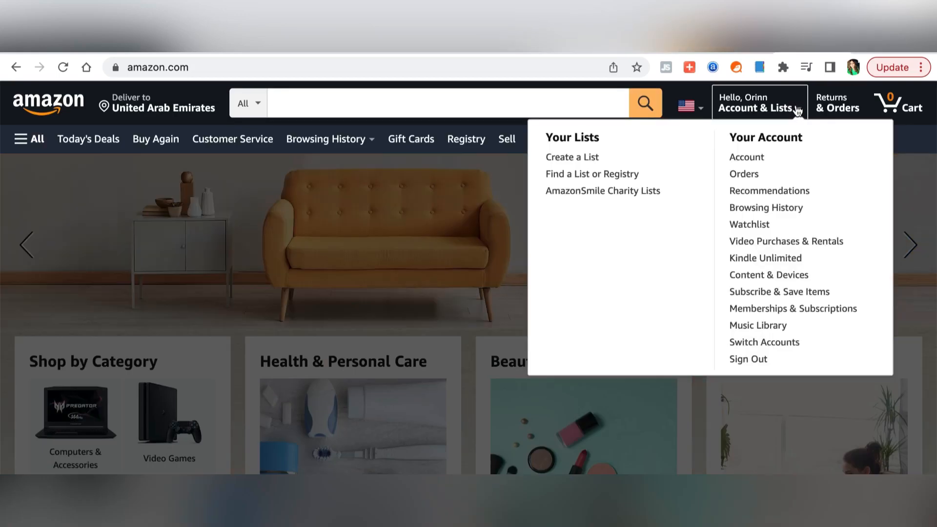
{"action": "left_click", "coordinate": [157, 102]}
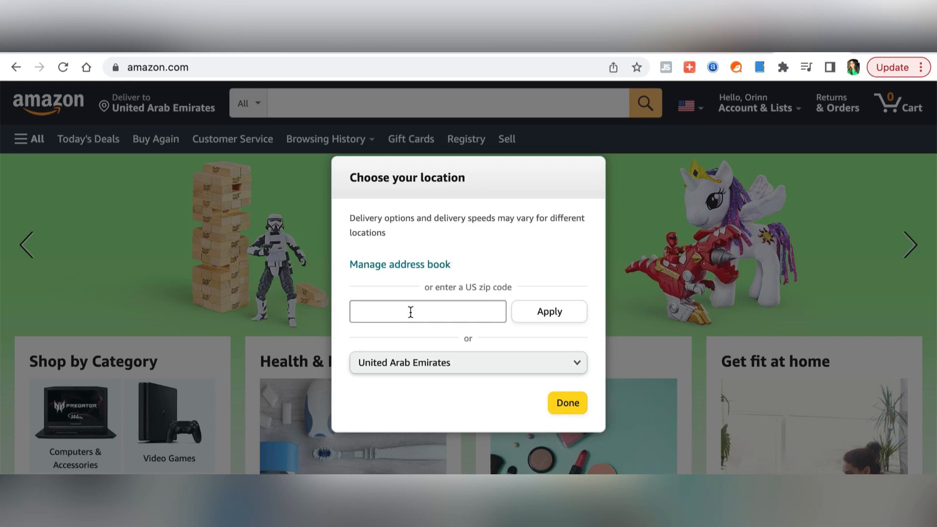
{"action": "mouse_move", "coordinate": [433, 373]}
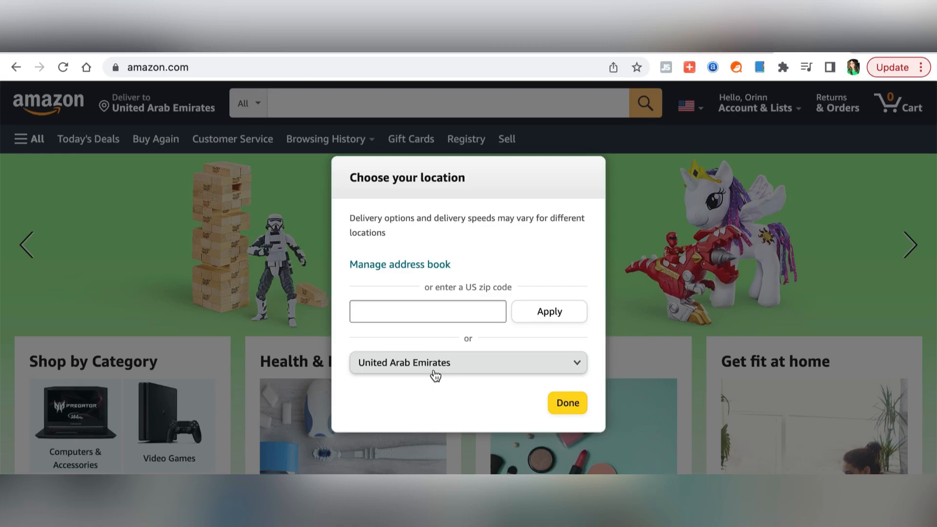
Apply US zip code 10001 as the Amazon delivery location, leaving the country list unchanged
{"action": "left_click", "coordinate": [468, 363]}
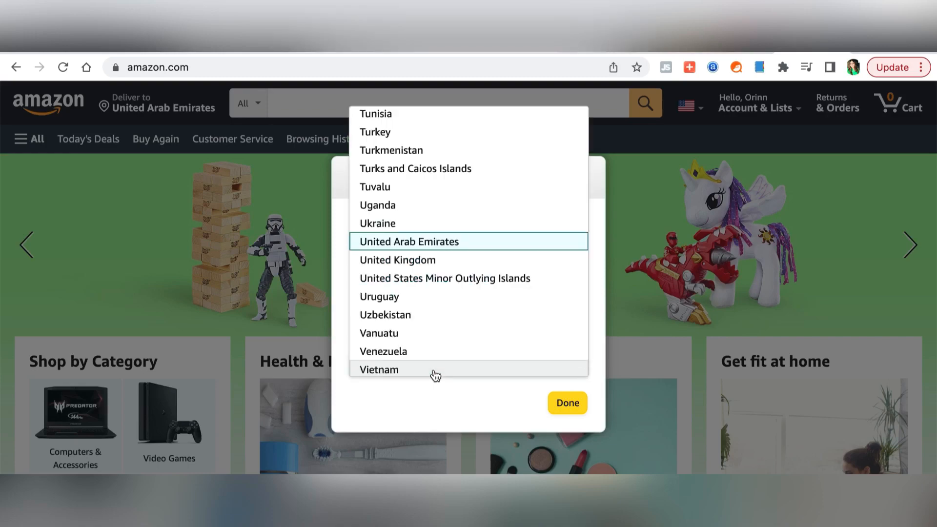
{"action": "left_click", "coordinate": [567, 402]}
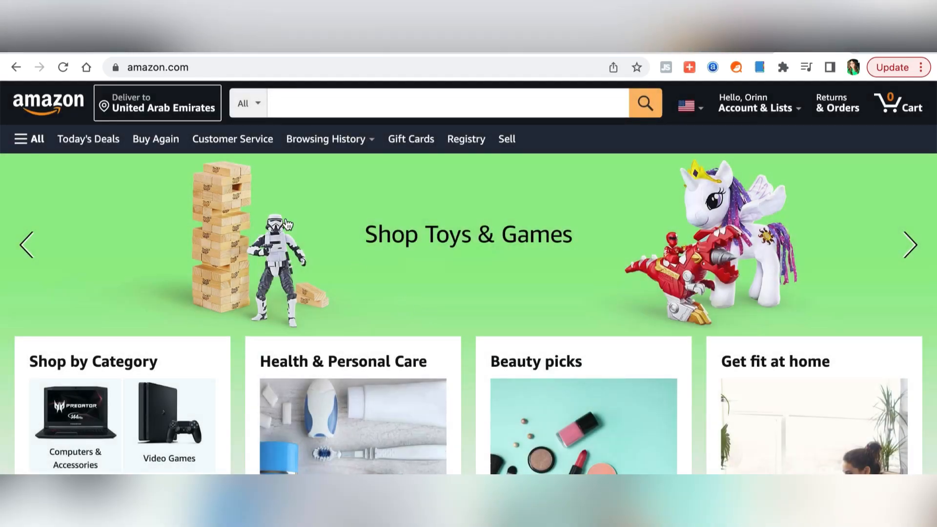
{"action": "left_click", "coordinate": [157, 103]}
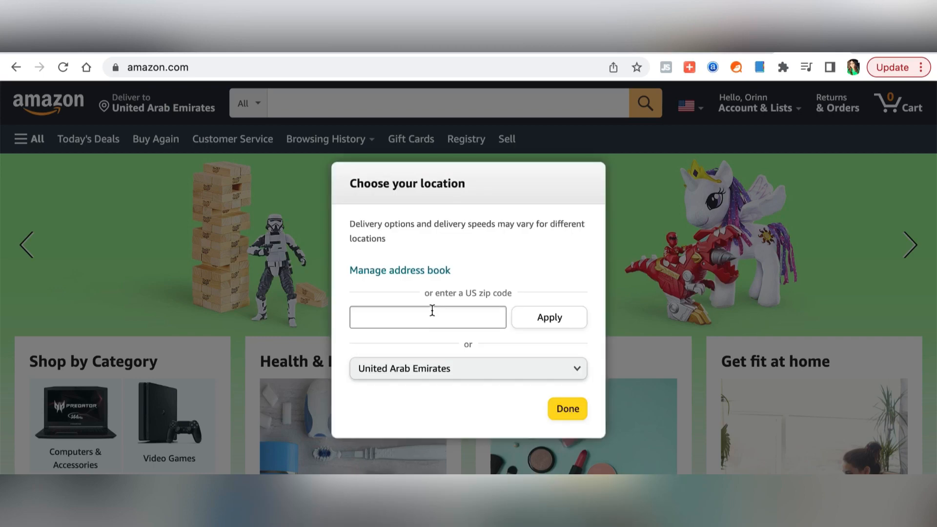
{"action": "type", "text": "10001"}
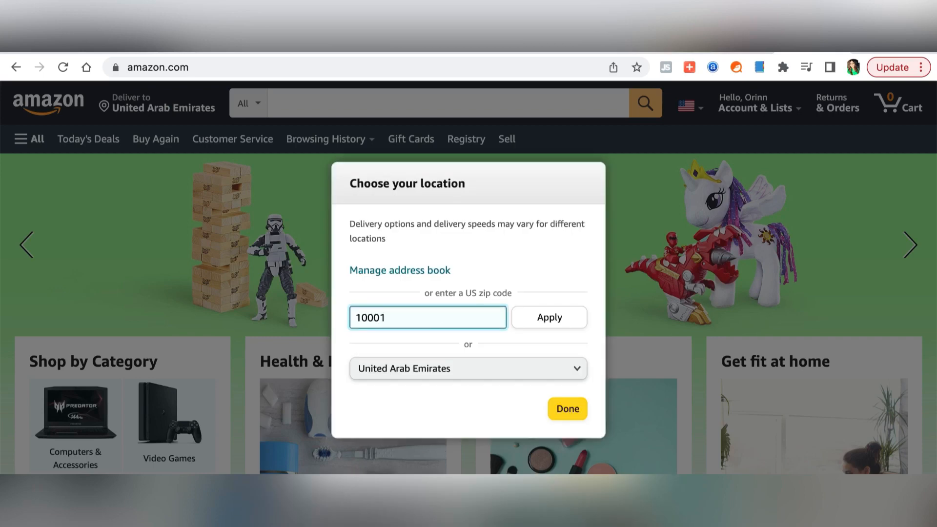
{"action": "left_click", "coordinate": [550, 317]}
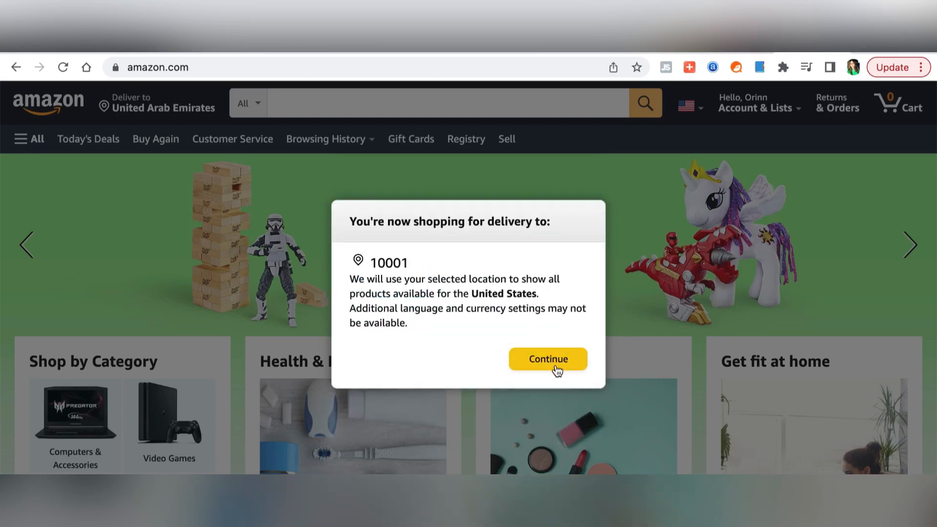
Confirm shopping with delivery to New York 10001 and return to the store
{"action": "left_click", "coordinate": [548, 359]}
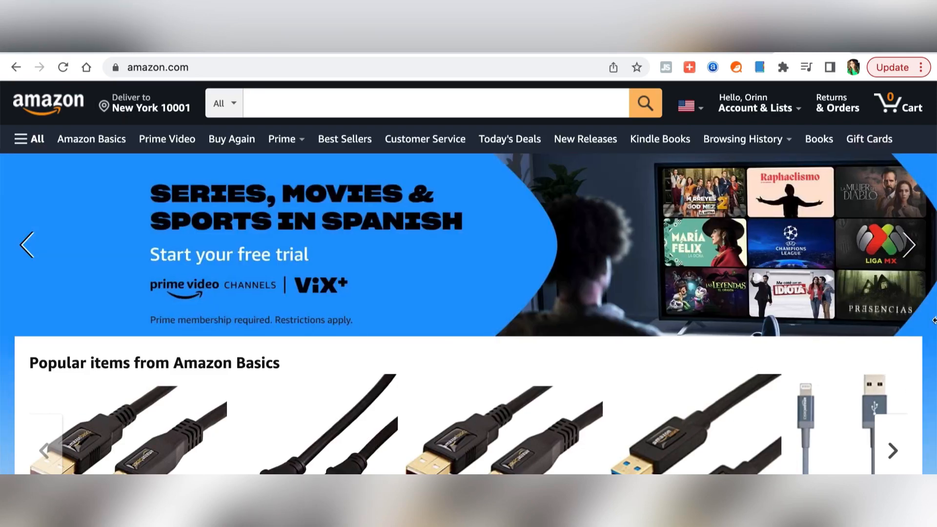
Search Amazon for 'kids activity book', returning over 80,000 results
{"action": "scroll", "scroll_direction": "down", "scroll_amount": 3}
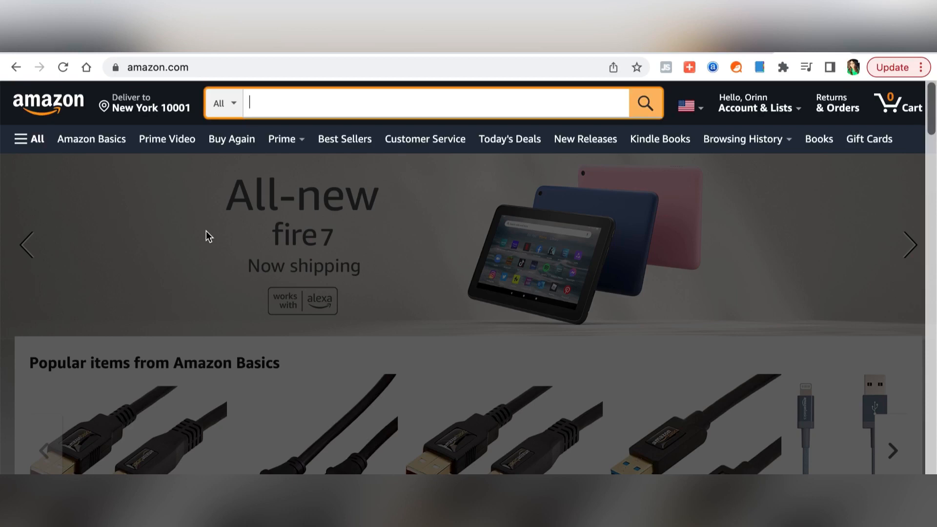
{"action": "type", "text": "kids activity book"}
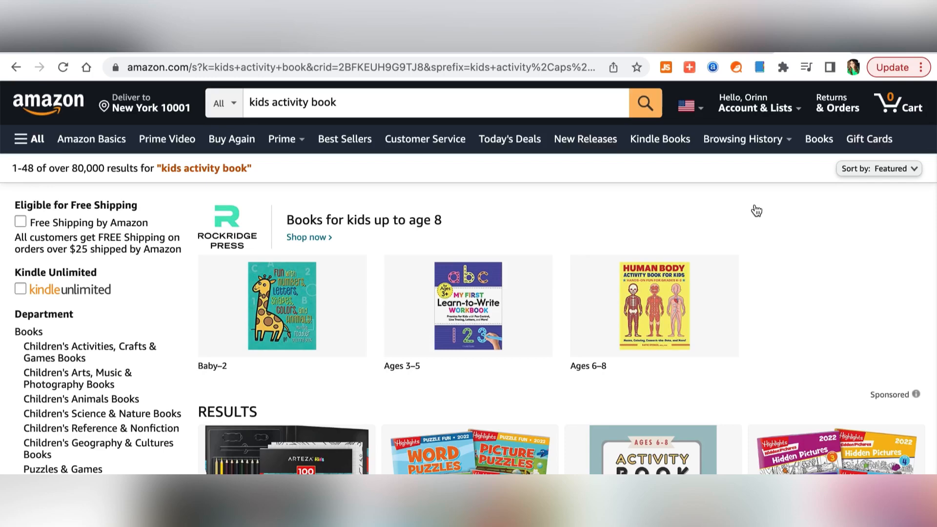
{"action": "mouse_move", "coordinate": [793, 212]}
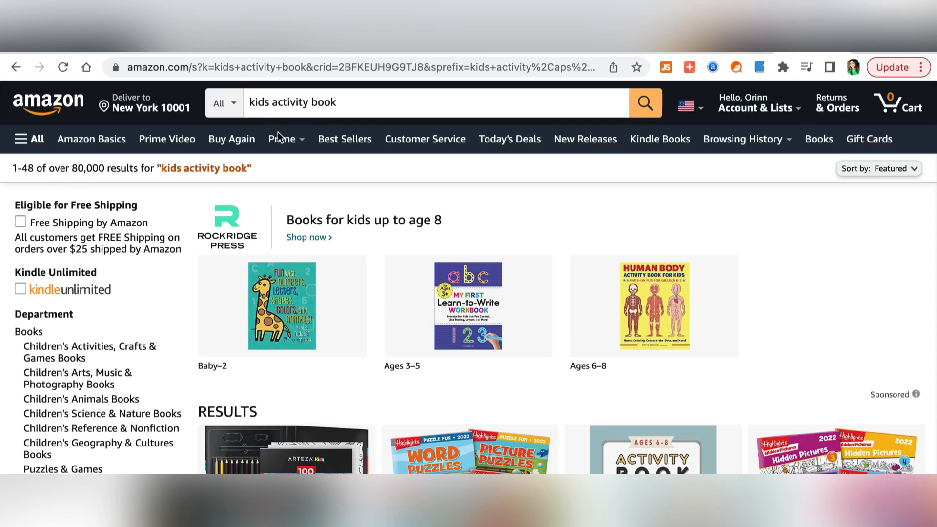
{"action": "mouse_move", "coordinate": [5, 195]}
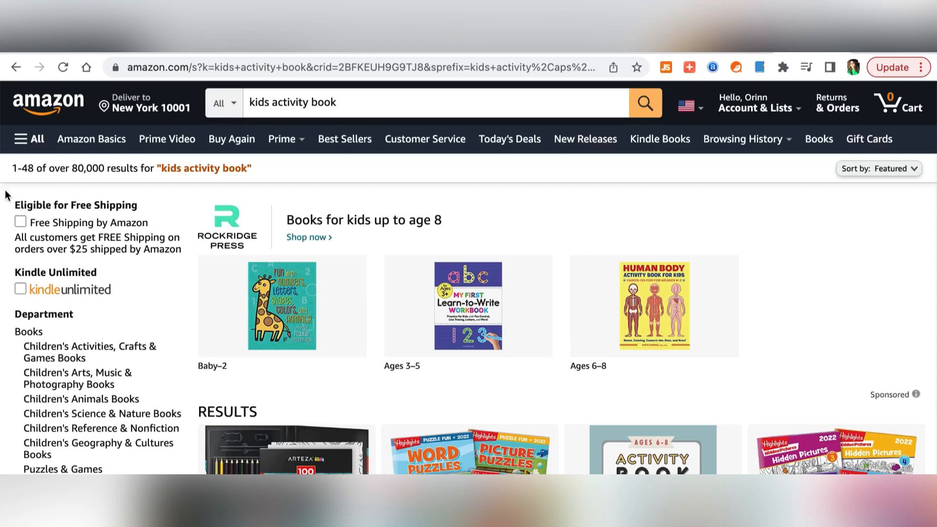
{"action": "mouse_move", "coordinate": [54, 187]}
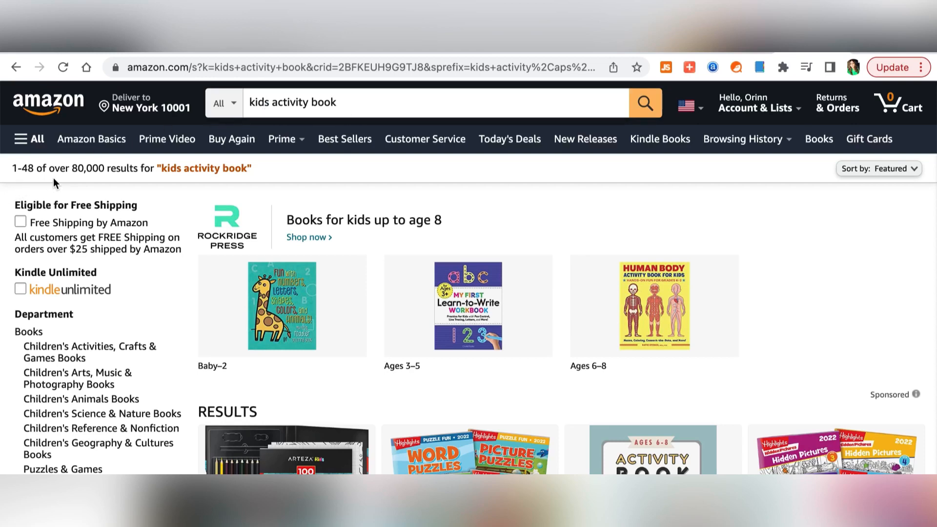
{"action": "mouse_move", "coordinate": [82, 183]}
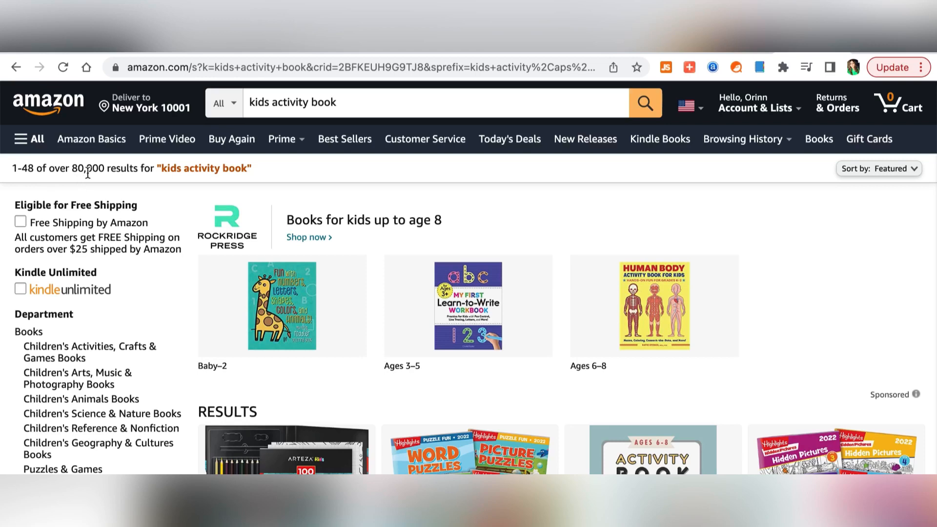
{"action": "mouse_move", "coordinate": [841, 112]}
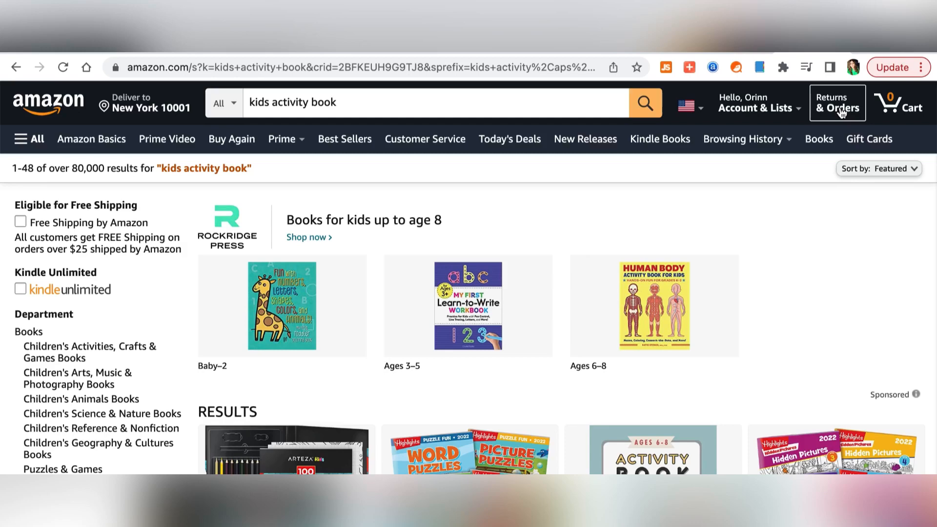
Run a KDP Spy scan of 48 page-1 products, averaging 1584 sales and 7.97 price
{"action": "left_click", "coordinate": [760, 67]}
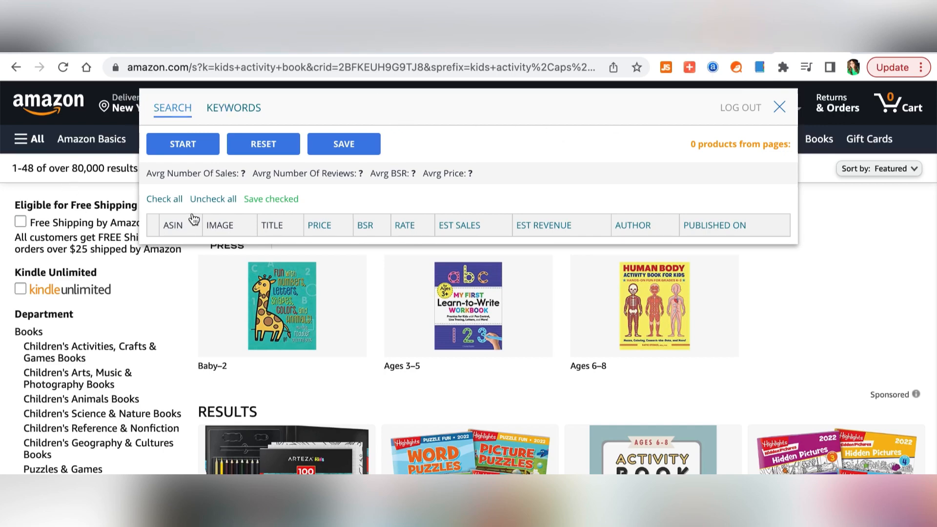
{"action": "mouse_move", "coordinate": [197, 195]}
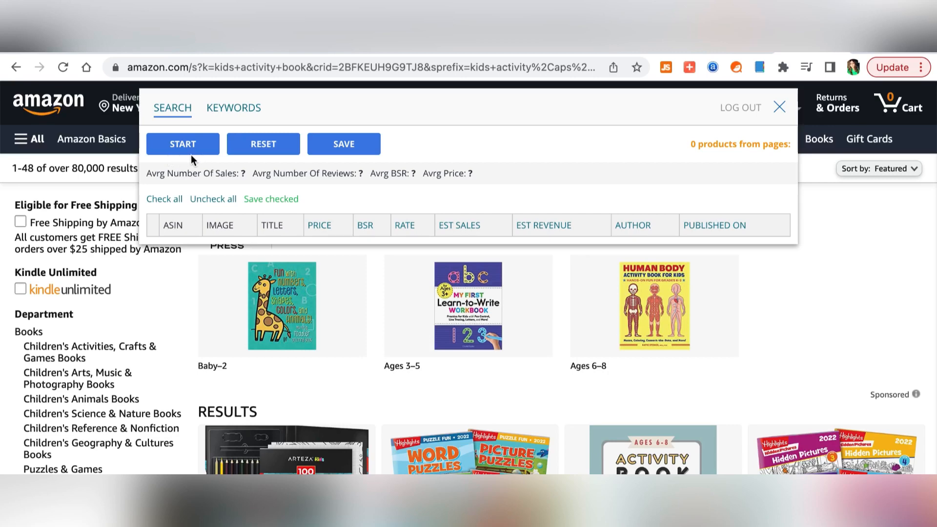
{"action": "mouse_move", "coordinate": [198, 153]}
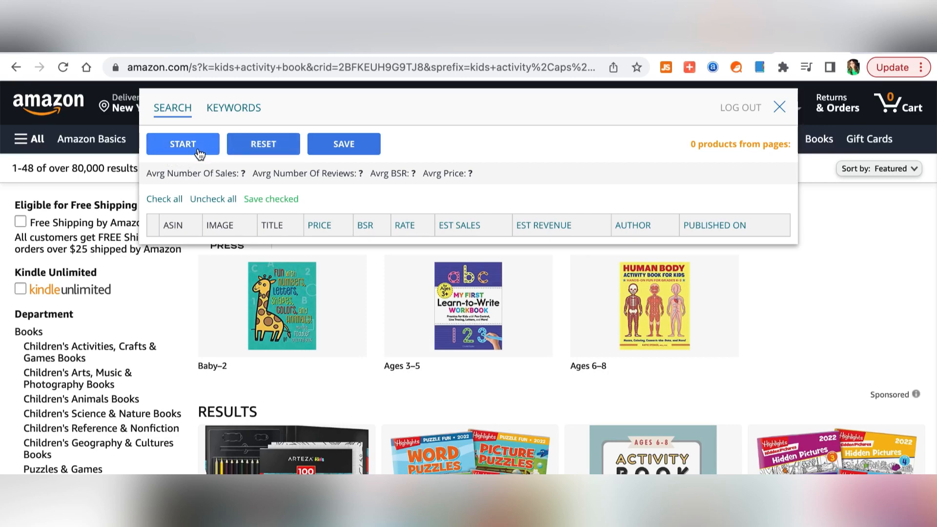
{"action": "mouse_move", "coordinate": [175, 155]}
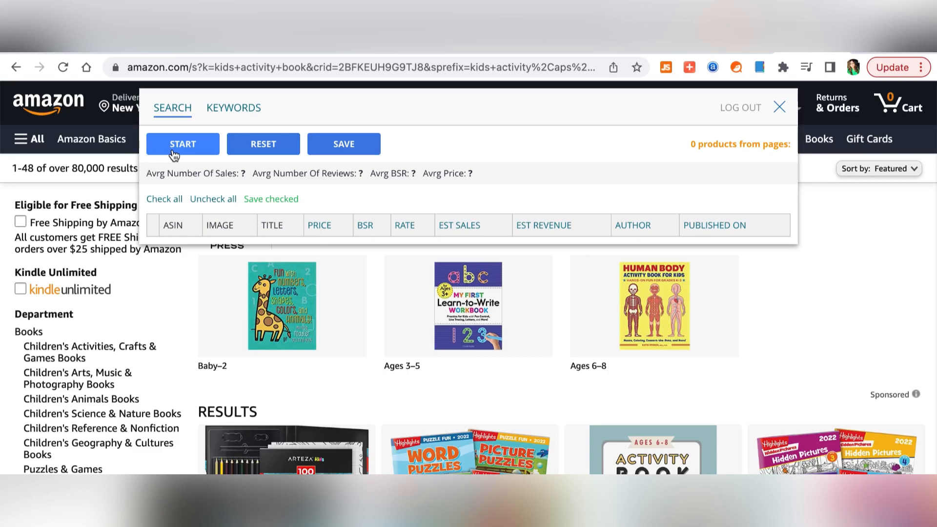
{"action": "left_click", "coordinate": [183, 144]}
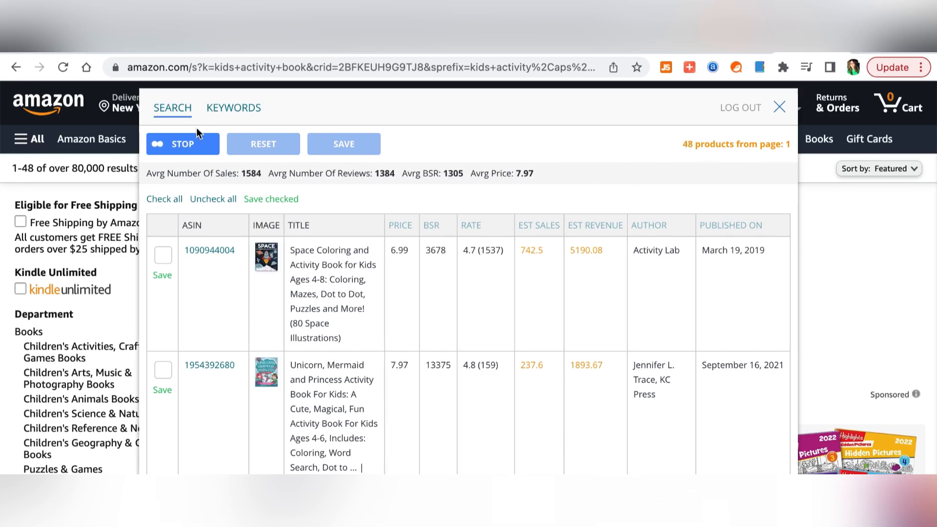
{"action": "left_click", "coordinate": [182, 143]}
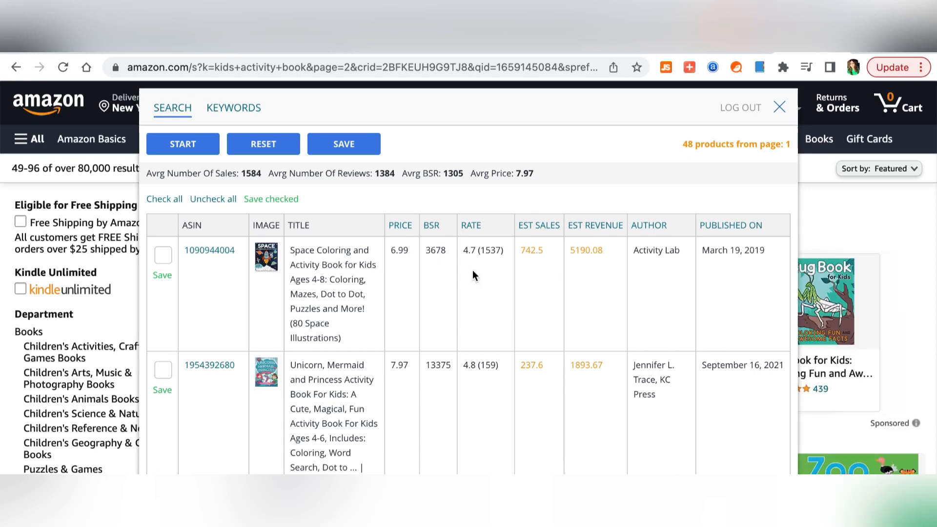
{"action": "mouse_move", "coordinate": [301, 269]}
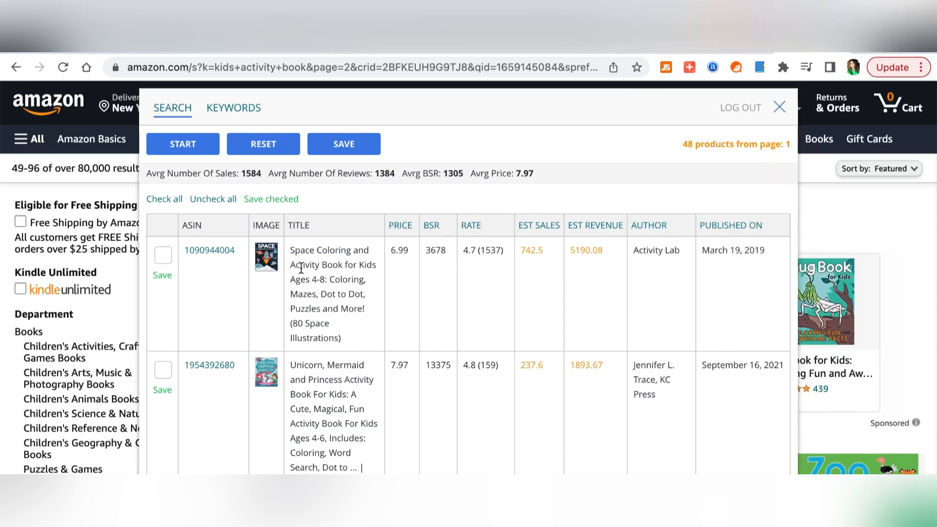
{"action": "scroll", "scroll_direction": "down", "scroll_amount": 3}
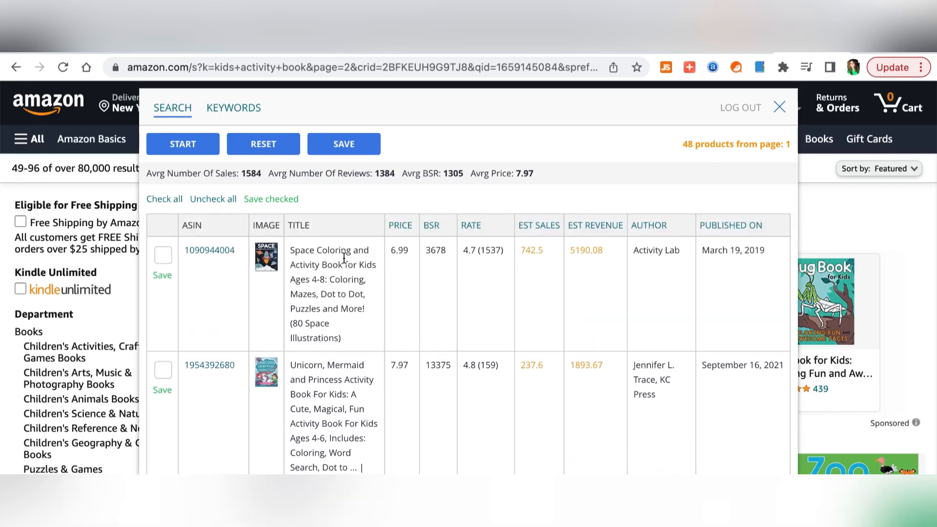
{"action": "mouse_move", "coordinate": [266, 260]}
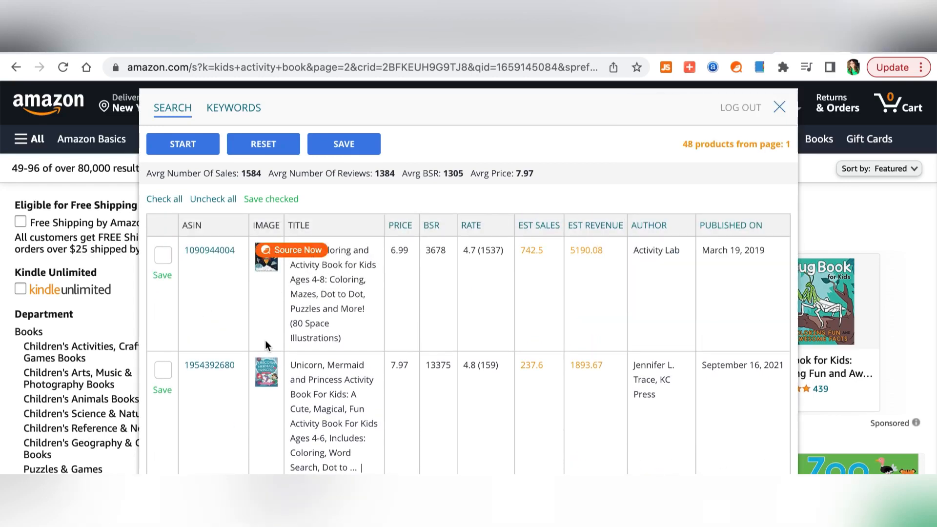
{"action": "mouse_move", "coordinate": [446, 196]}
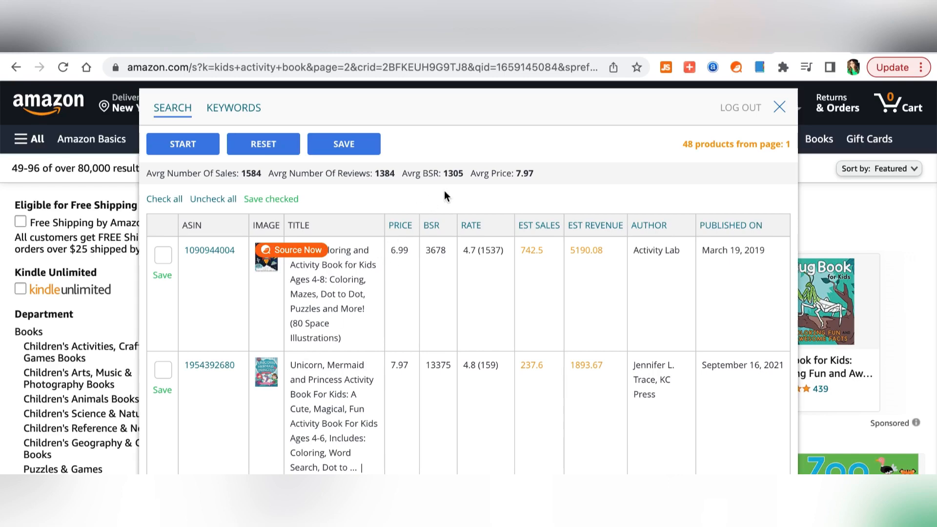
{"action": "right_click", "coordinate": [209, 250]}
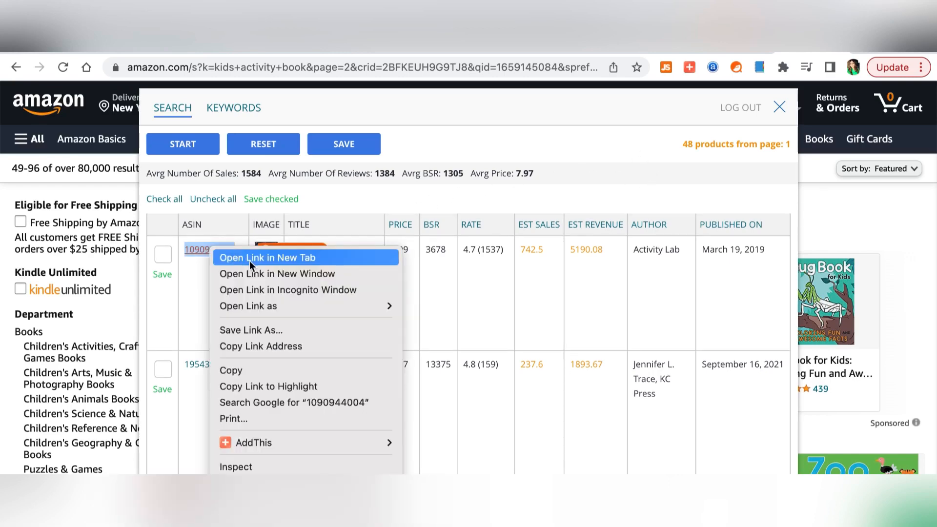
Open the $6.99 Space Coloring and Activity Book page and select 'Space Coloring' in its title
{"action": "left_click", "coordinate": [268, 257]}
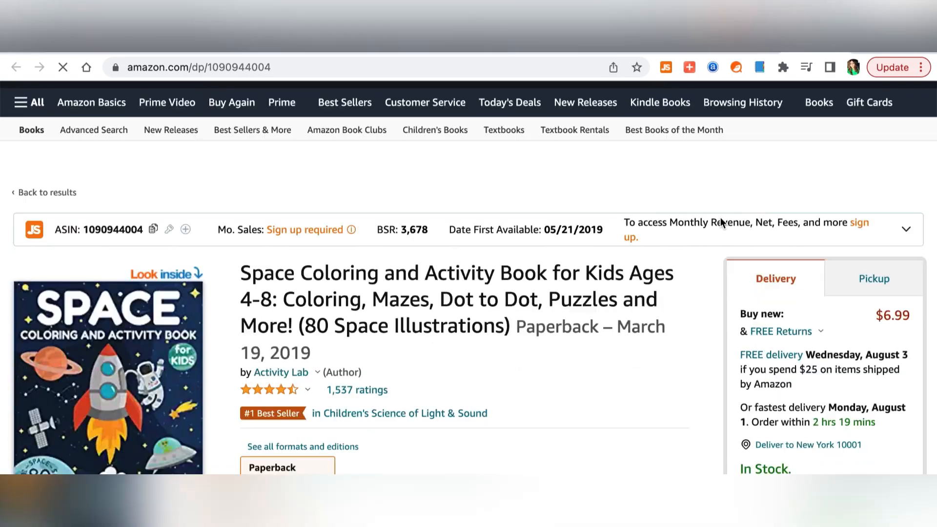
{"action": "scroll", "scroll_direction": "down", "scroll_amount": 3}
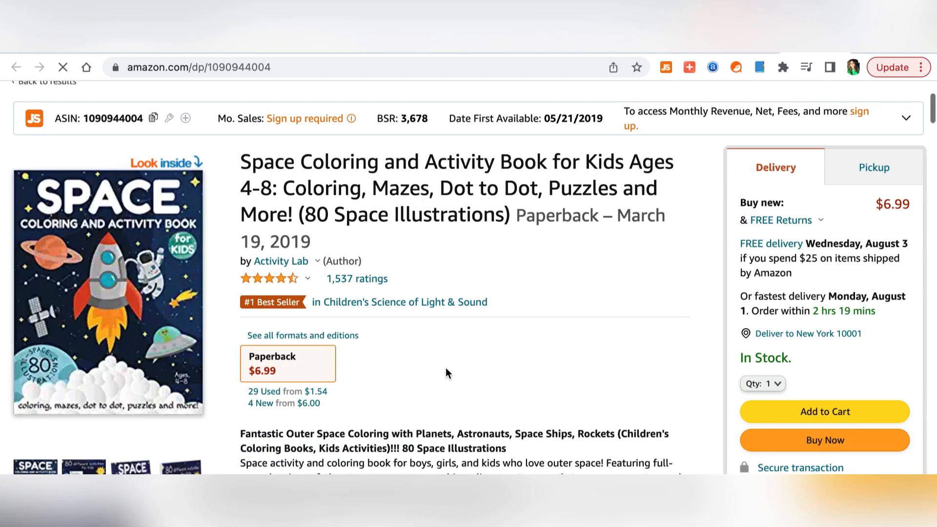
{"action": "mouse_move", "coordinate": [318, 260]}
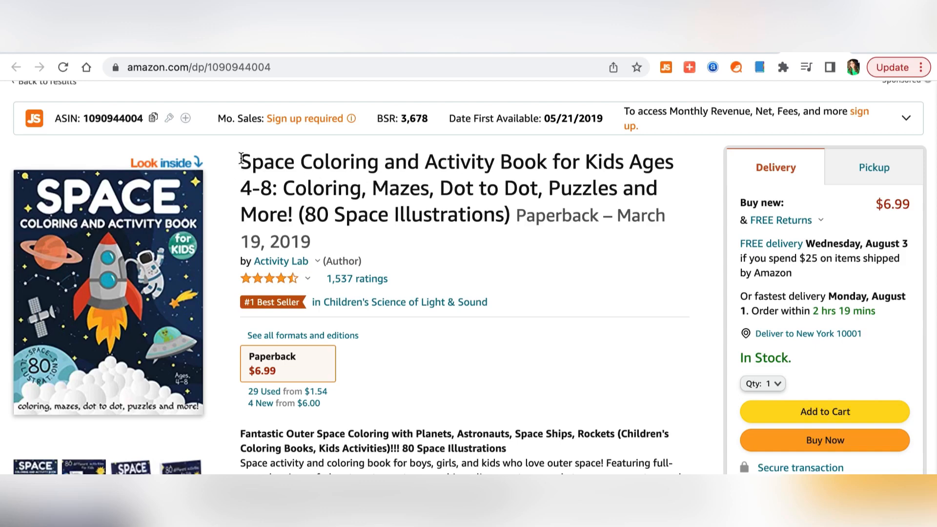
{"action": "left_click_drag", "start_coordinate": [239, 162], "coordinate": [383, 162]}
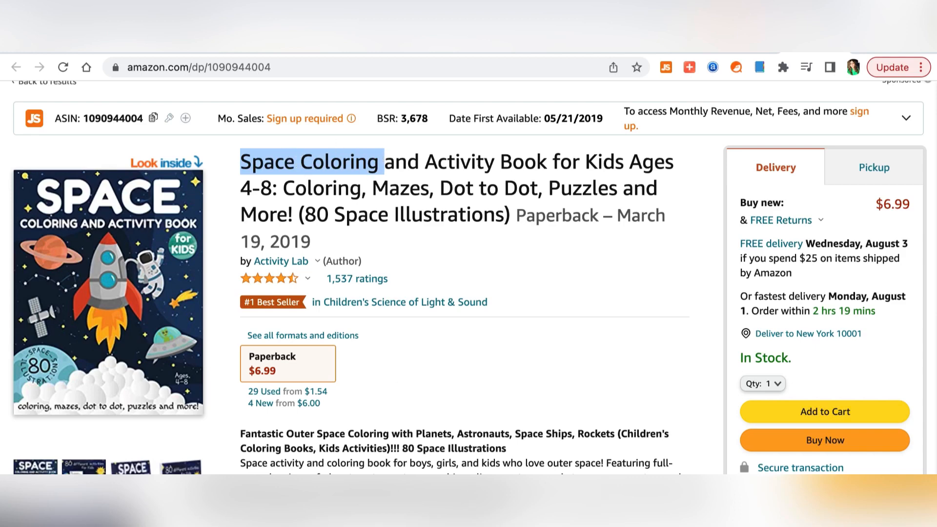
{"action": "mouse_move", "coordinate": [460, 289]}
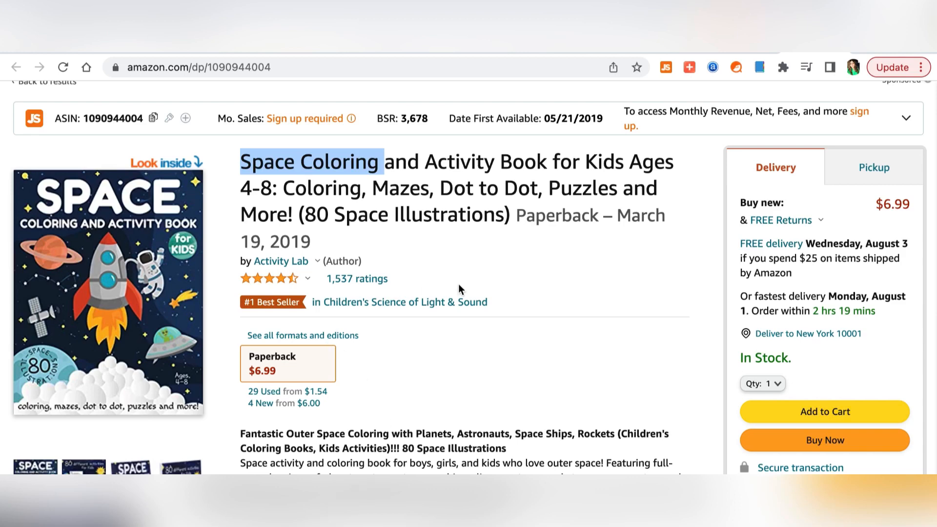
{"action": "mouse_move", "coordinate": [249, 169]}
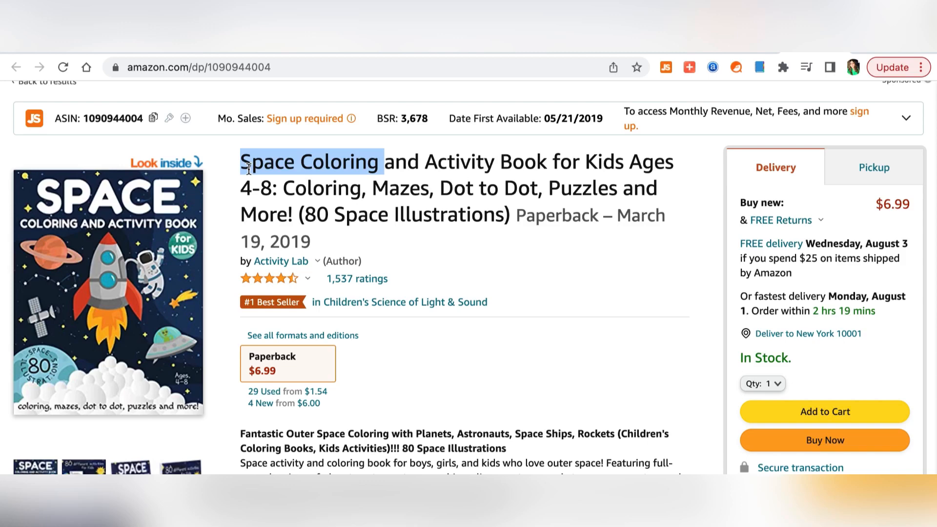
{"action": "mouse_move", "coordinate": [511, 185]}
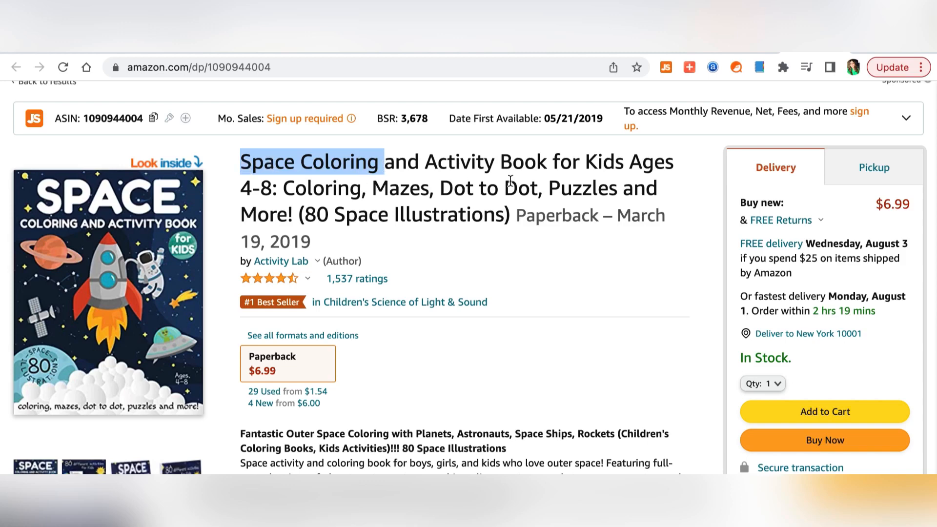
{"action": "mouse_move", "coordinate": [250, 179]}
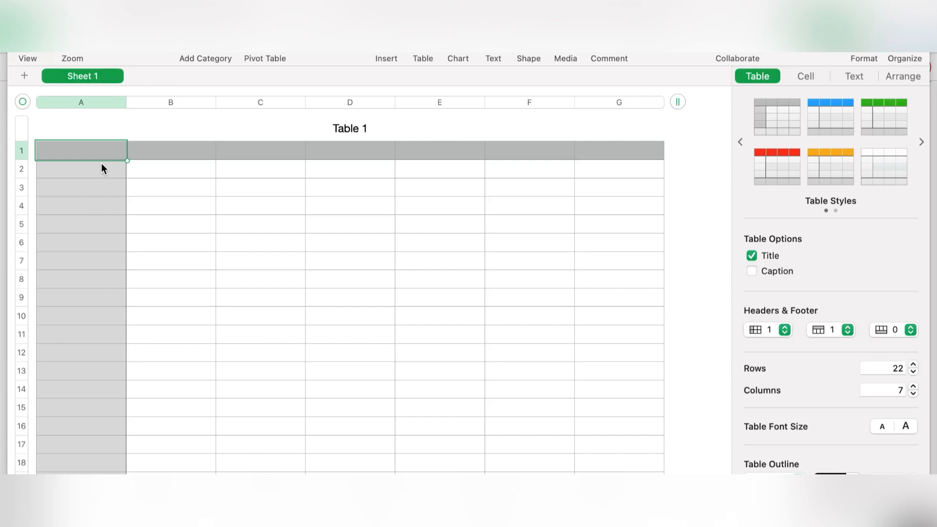
{"action": "mouse_move", "coordinate": [78, 160]}
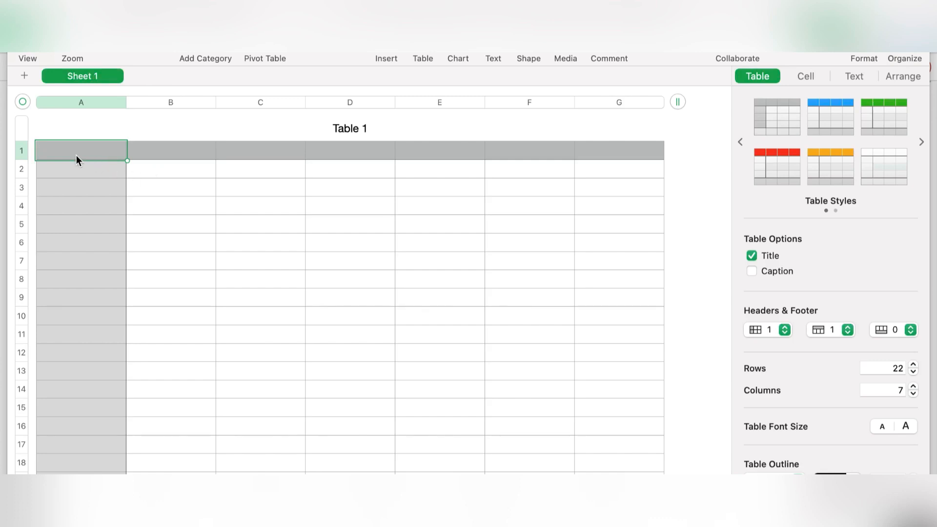
Label the Numbers table columns Niche, Name, Keyword and Rank
{"action": "type", "text": "Niche"}
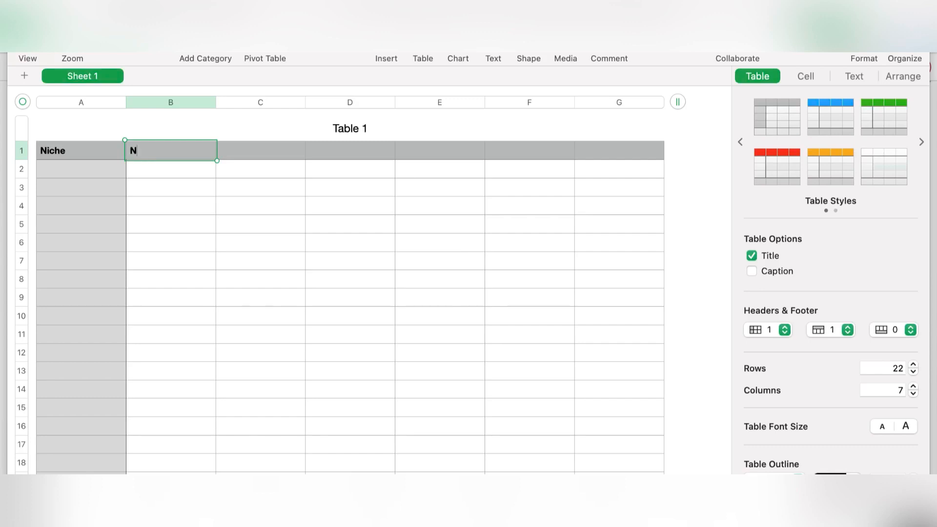
{"action": "type", "text": "ame"}
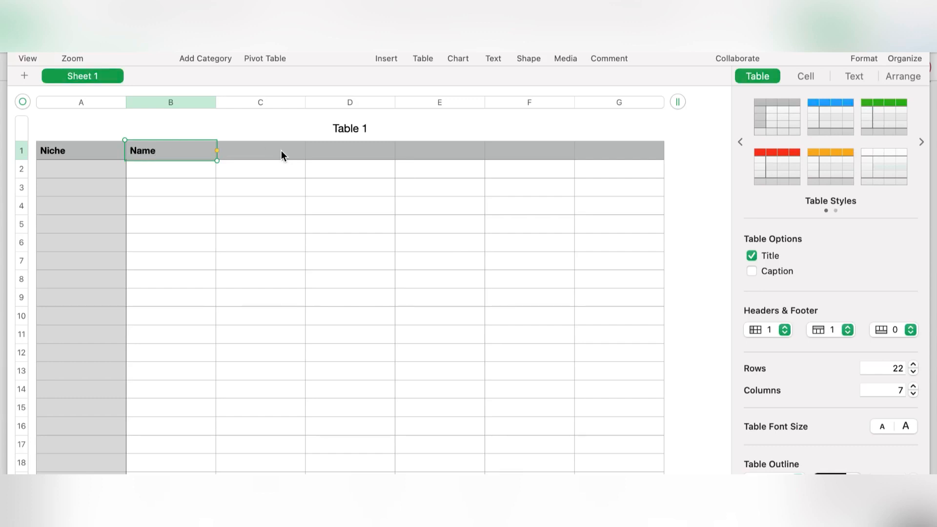
{"action": "type", "text": "Ran"}
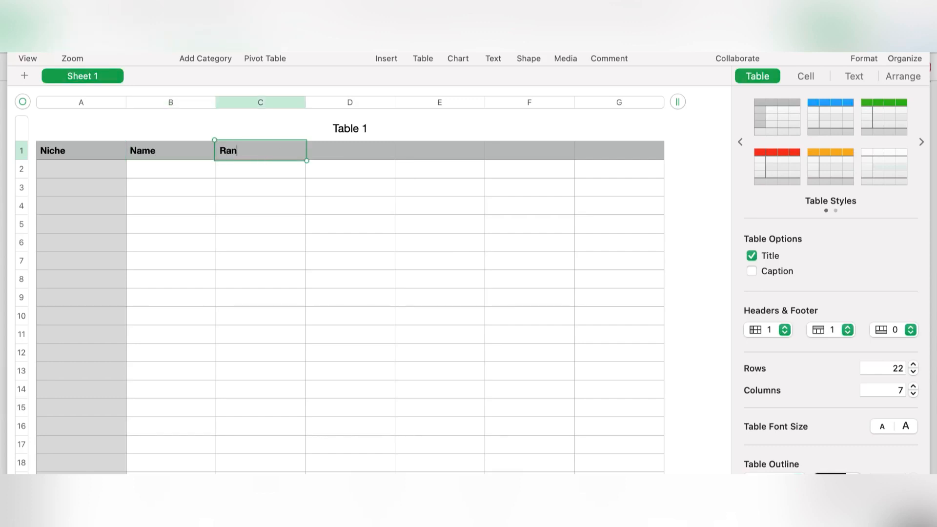
{"action": "type", "text": "Keyword"}
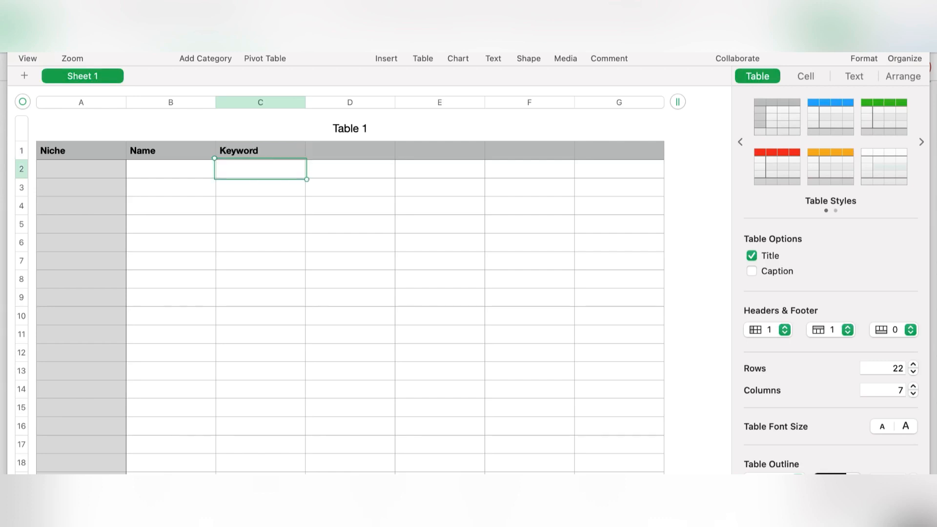
{"action": "type", "text": "Rank"}
{"action": "left_click", "coordinate": [81, 168]}
{"action": "type", "text": "Kids Activity Books"}
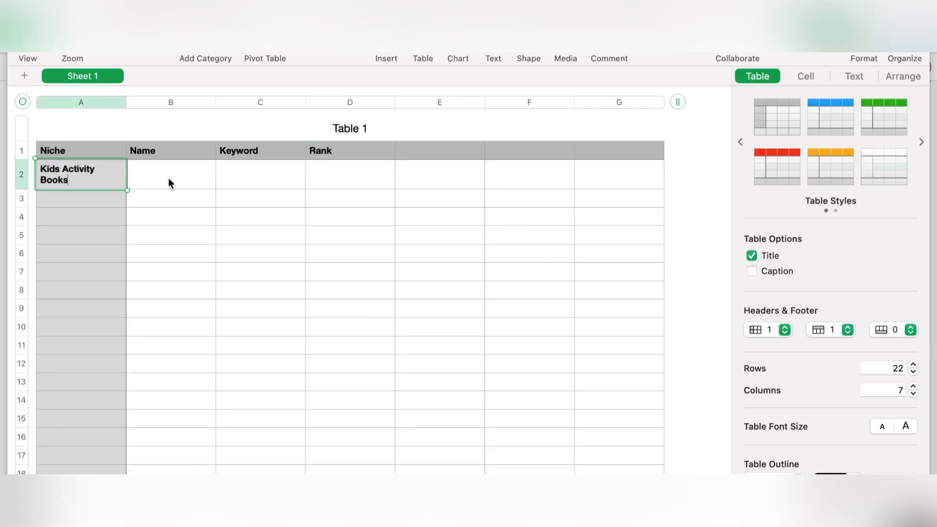
Enter the keyword 'Space coloring' for the Kids Activity Books niche in row 2
{"action": "type", "text": "Sp"}
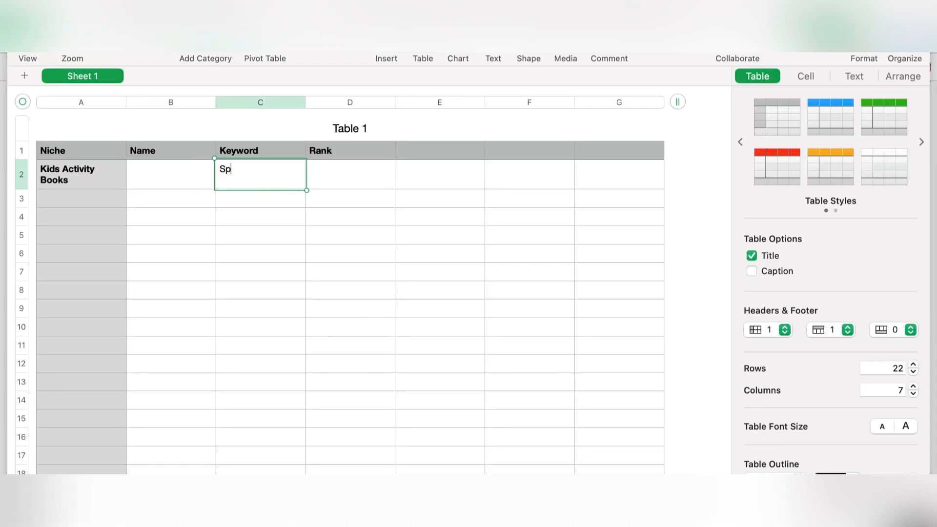
{"action": "type", "text": "ace"}
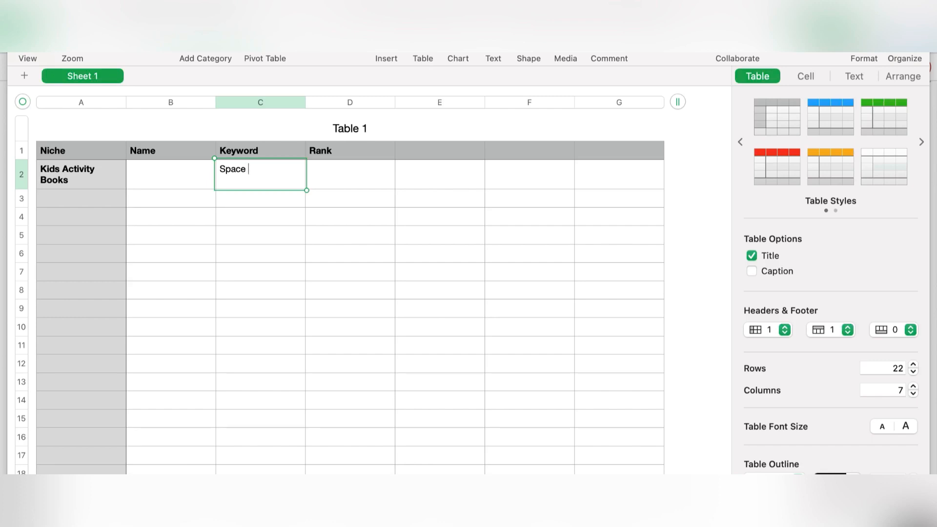
{"action": "type", "text": "color"}
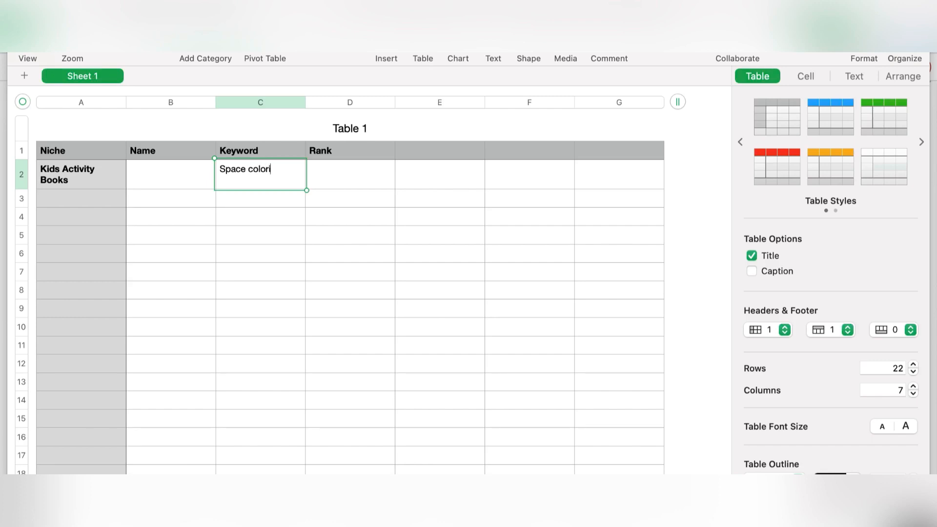
{"action": "type", "text": "ing"}
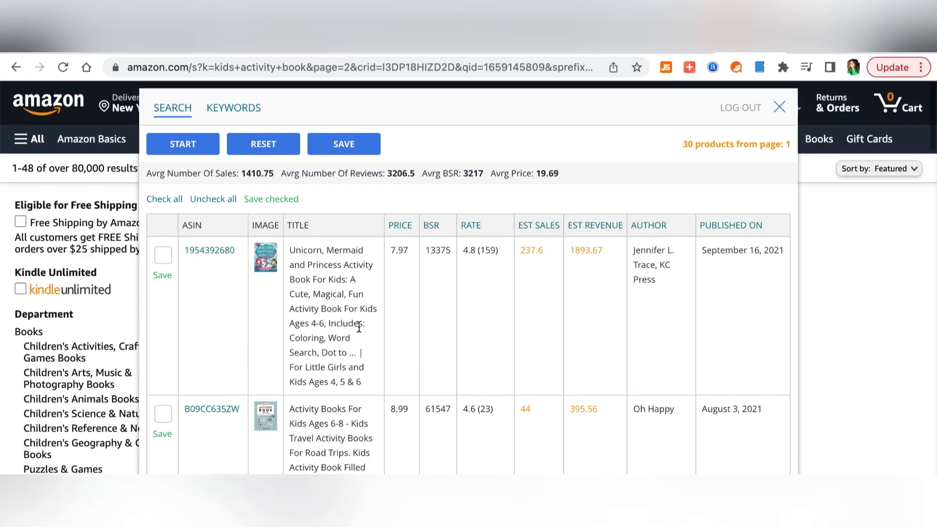
Scroll the KDP Spy results, topped by the Unicorn, Mermaid and Princess Activity Book
{"action": "scroll", "scroll_direction": "down", "scroll_amount": 3}
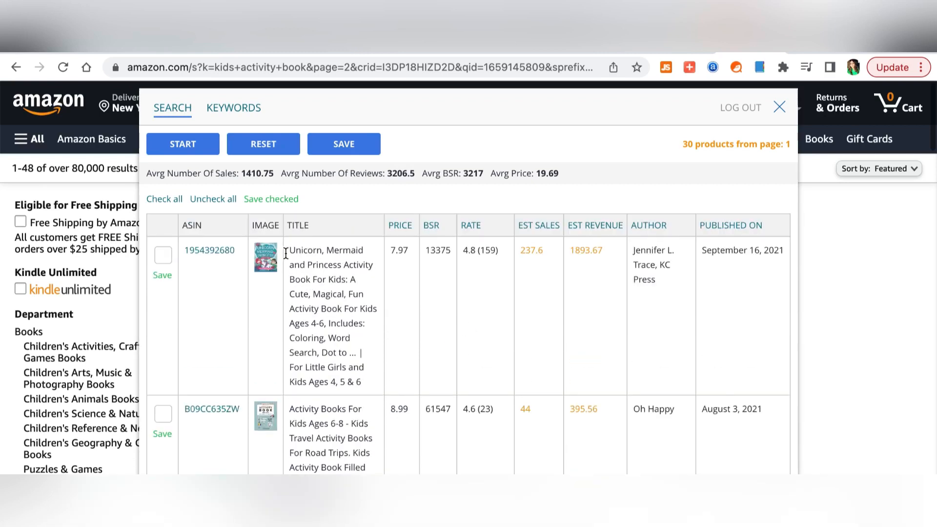
{"action": "mouse_move", "coordinate": [331, 264]}
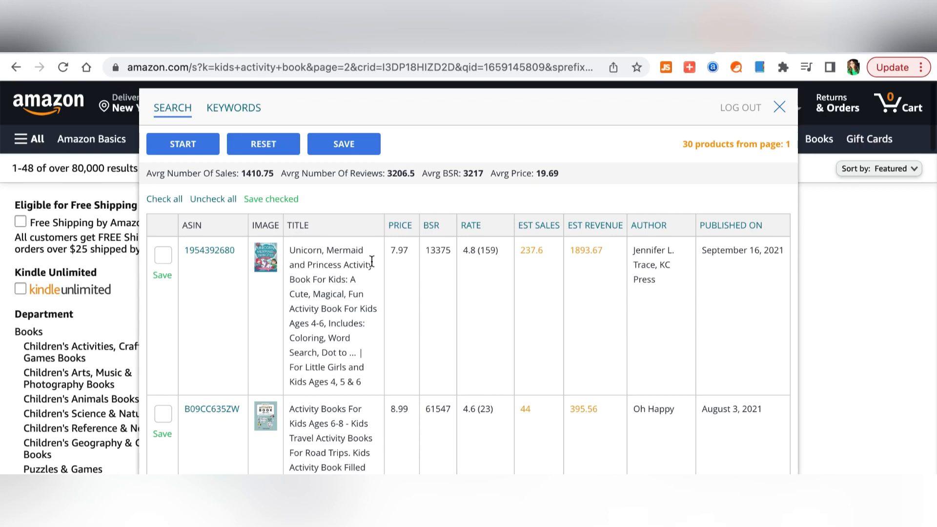
{"action": "mouse_move", "coordinate": [394, 250]}
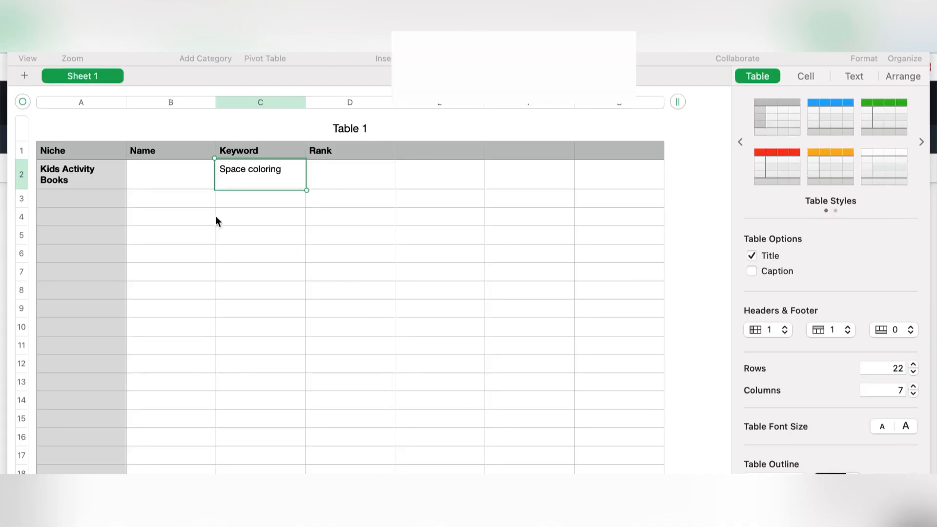
Add Unicorn in C3 and Princess in C4 of the Keyword column
{"action": "type", "text": "Unicorn"}
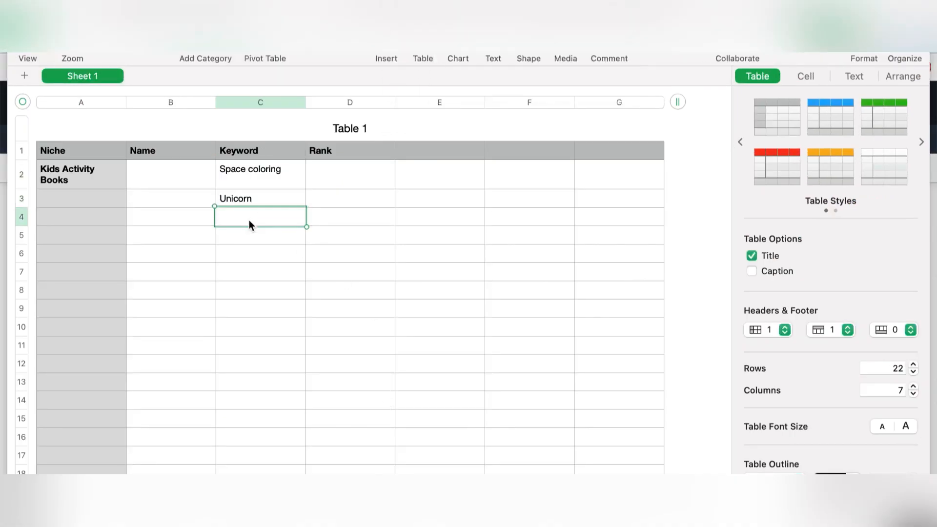
{"action": "type", "text": "P"}
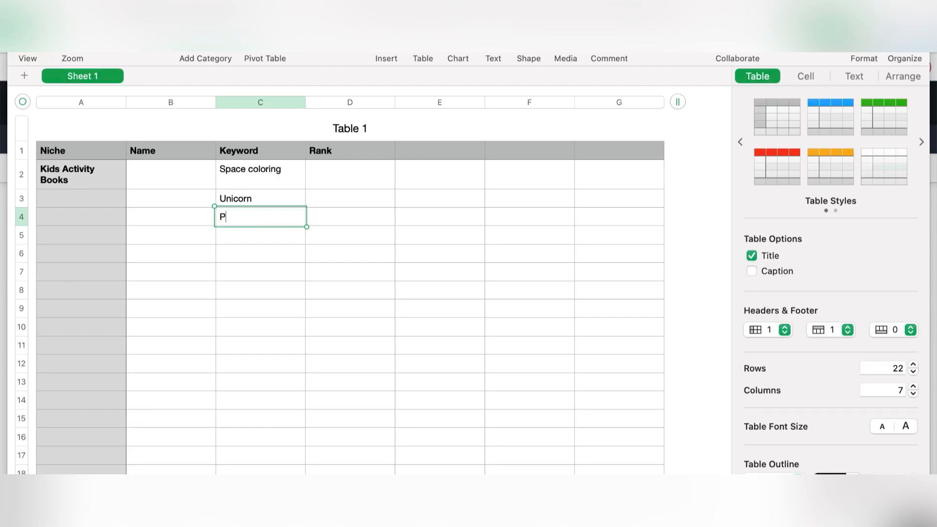
{"action": "type", "text": "rincess"}
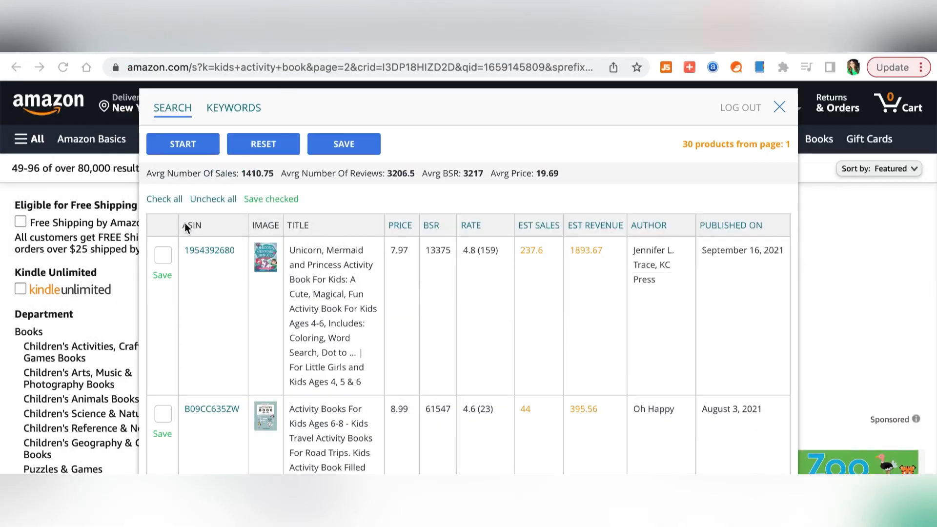
{"action": "mouse_move", "coordinate": [446, 284]}
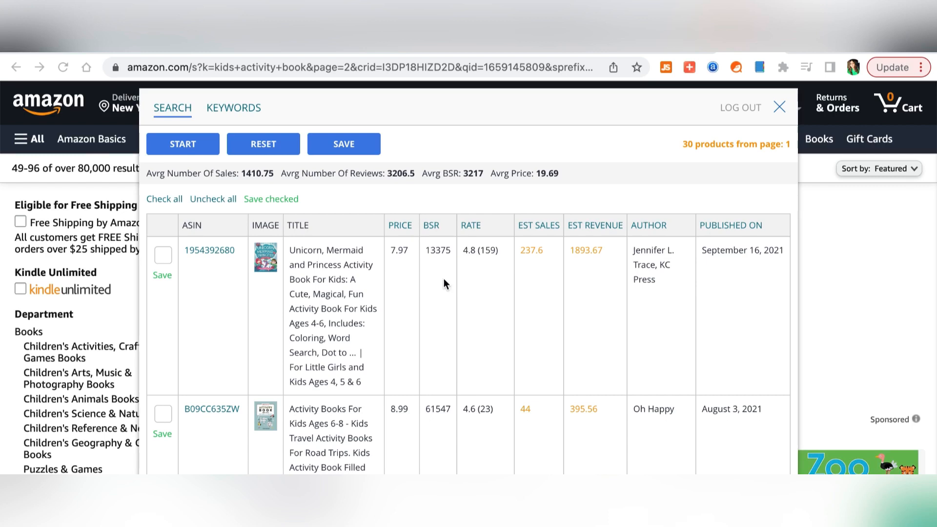
{"action": "mouse_move", "coordinate": [378, 149]}
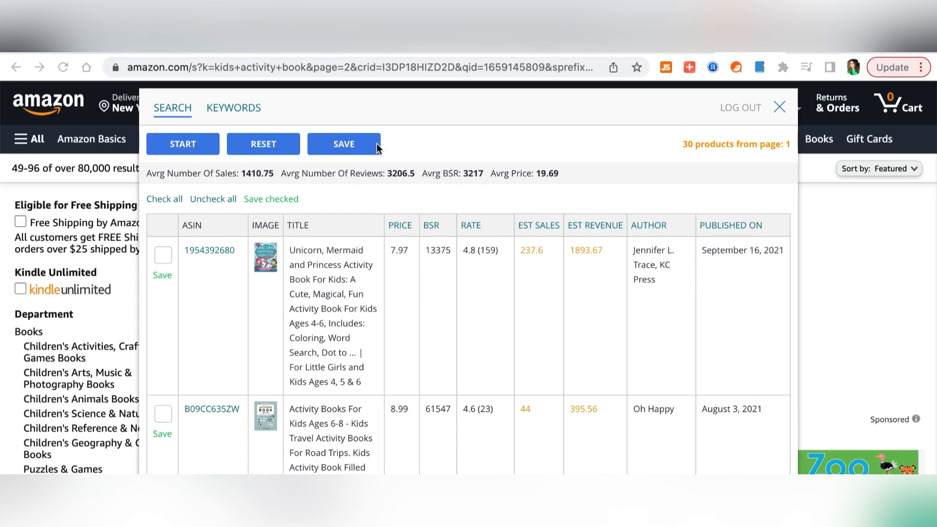
{"action": "mouse_move", "coordinate": [183, 109]}
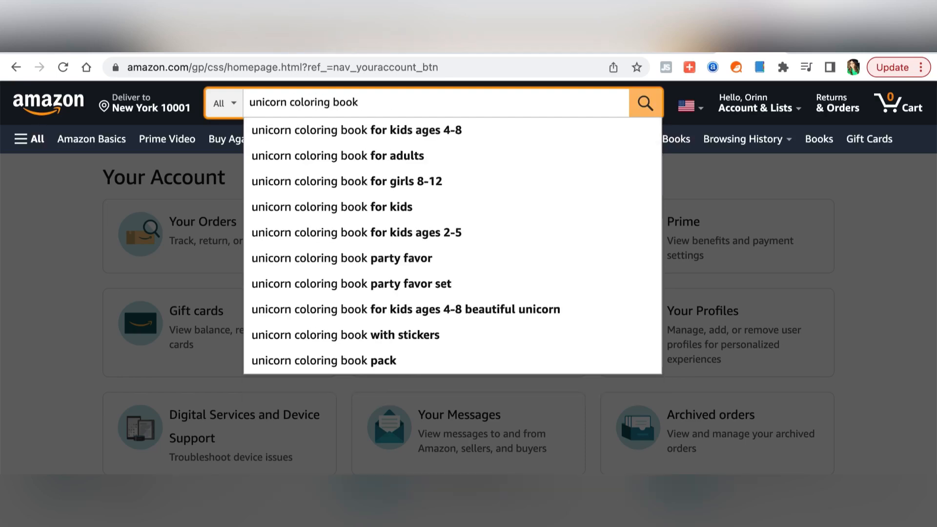
{"action": "mouse_move", "coordinate": [459, 158]}
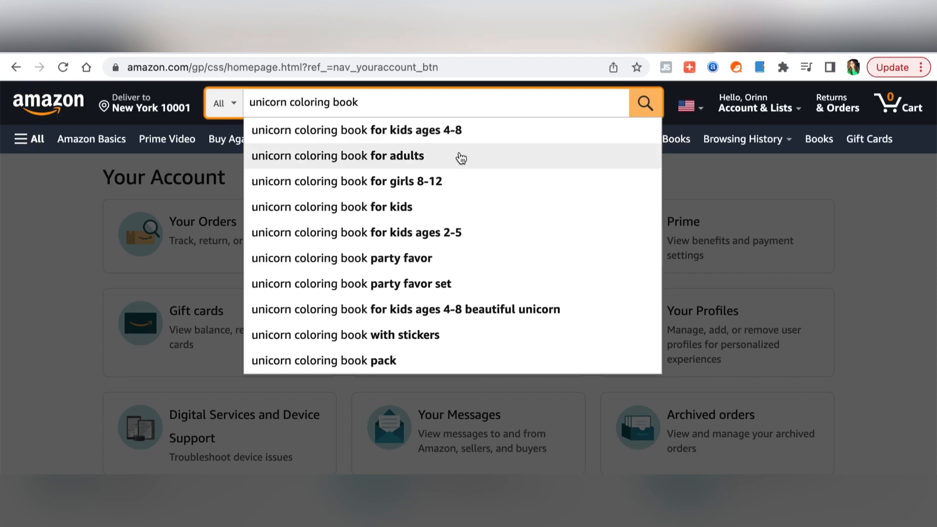
{"action": "mouse_move", "coordinate": [474, 372]}
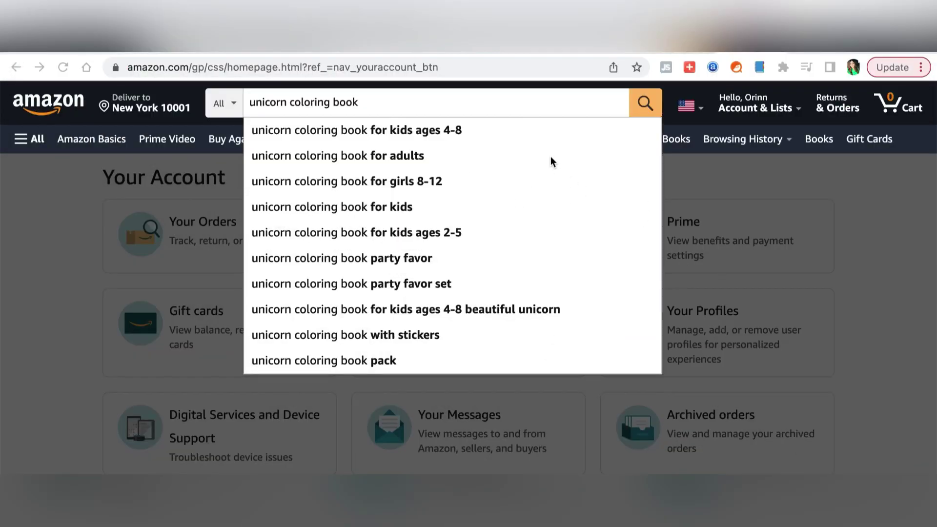
{"action": "mouse_move", "coordinate": [490, 166]}
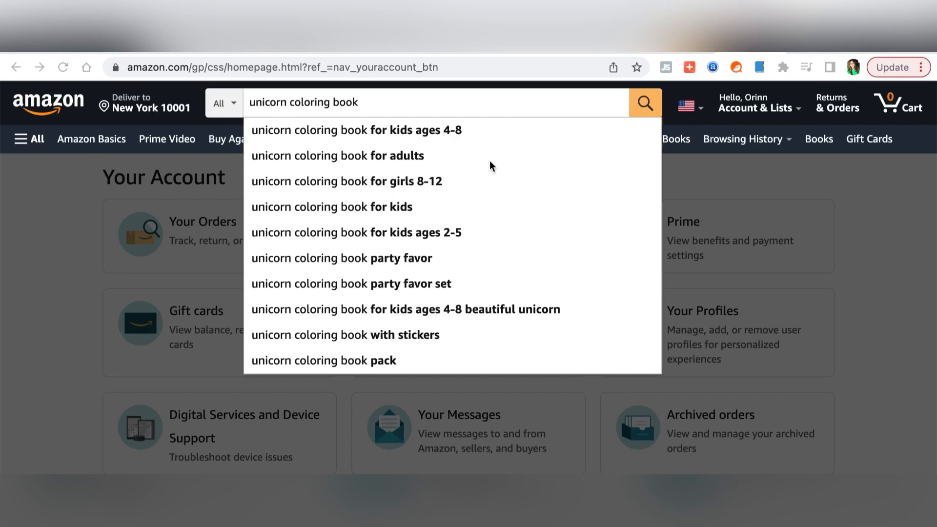
{"action": "mouse_move", "coordinate": [553, 163]}
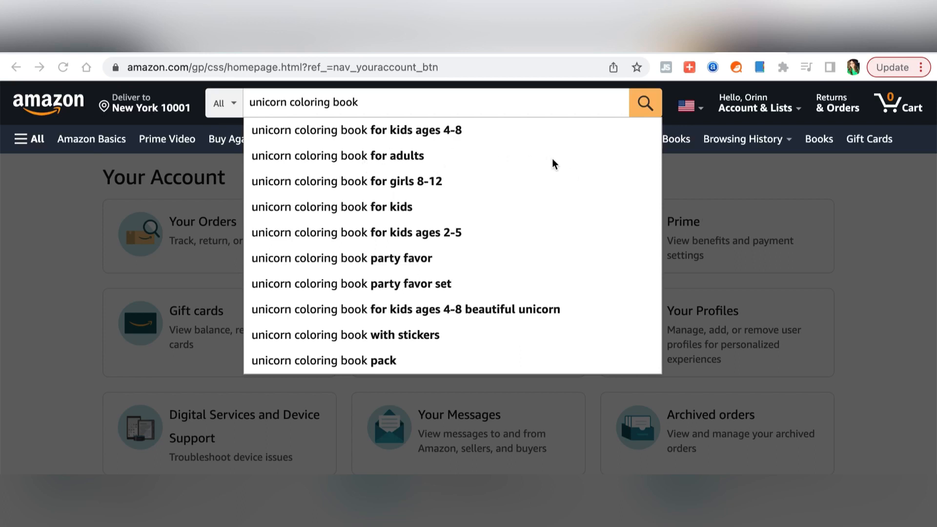
{"action": "mouse_move", "coordinate": [424, 140]}
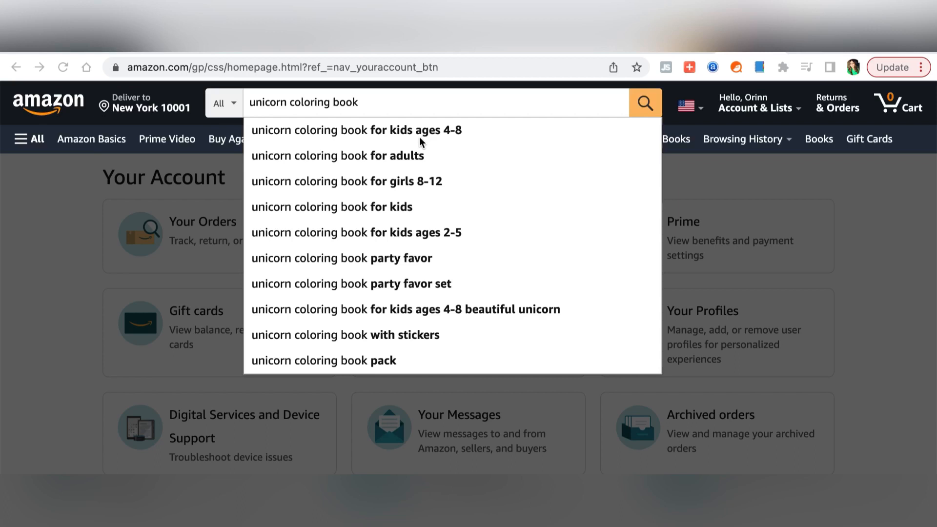
{"action": "mouse_move", "coordinate": [415, 190]}
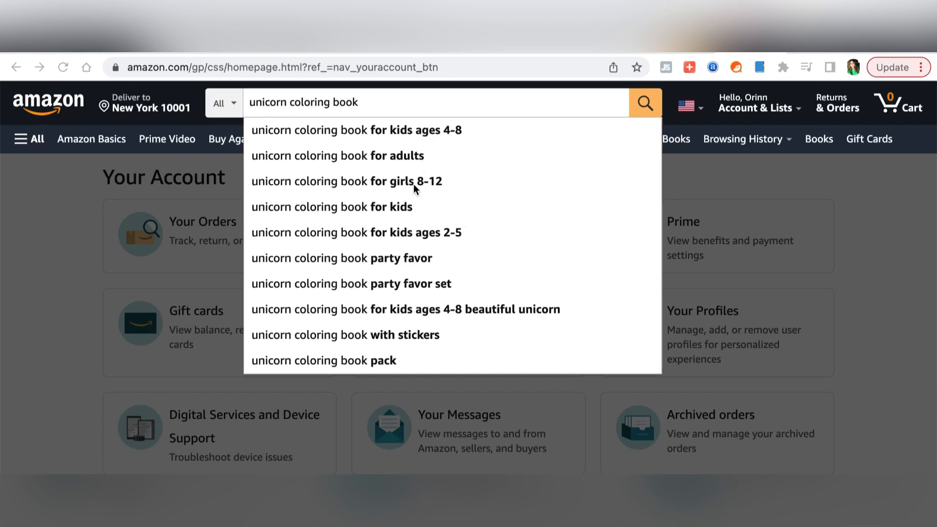
{"action": "mouse_move", "coordinate": [417, 141]}
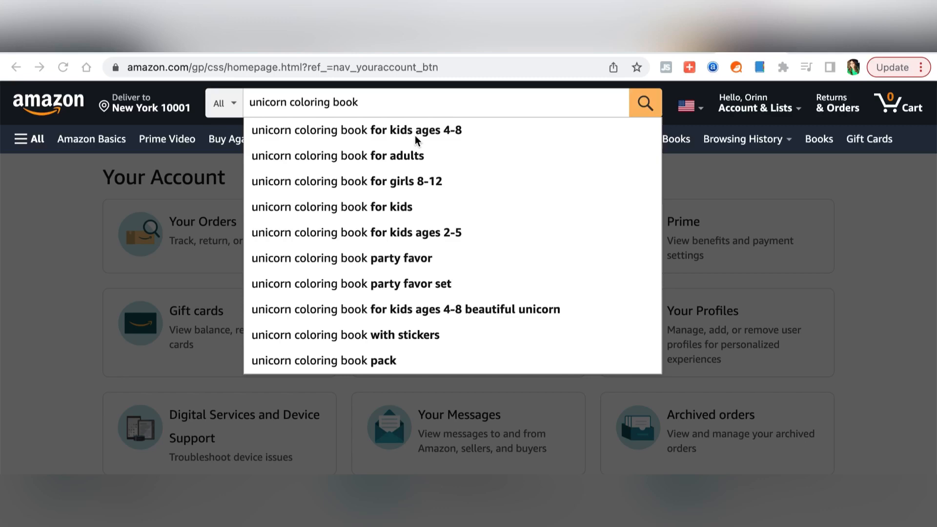
{"action": "mouse_move", "coordinate": [432, 138]}
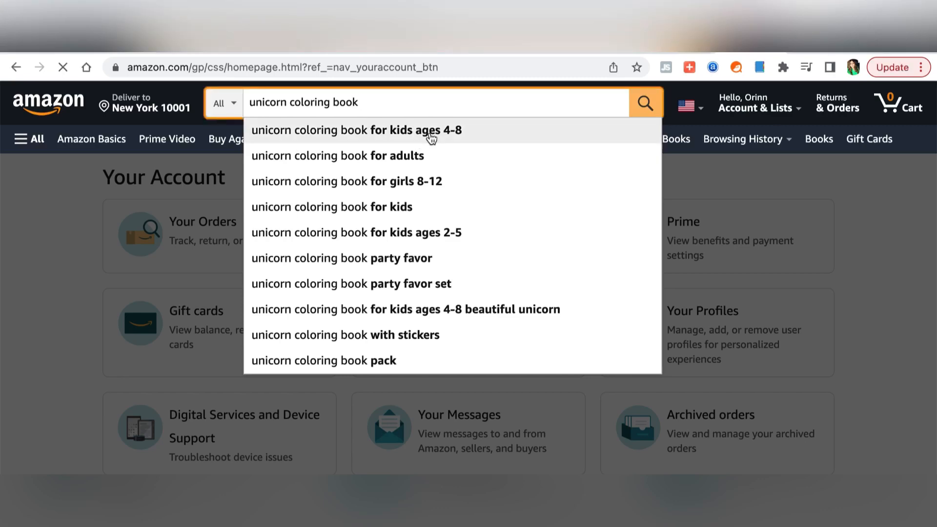
Search Amazon for the suggestion 'unicorn coloring book for kids ages 4-8' and browse the results
{"action": "left_click", "coordinate": [359, 130]}
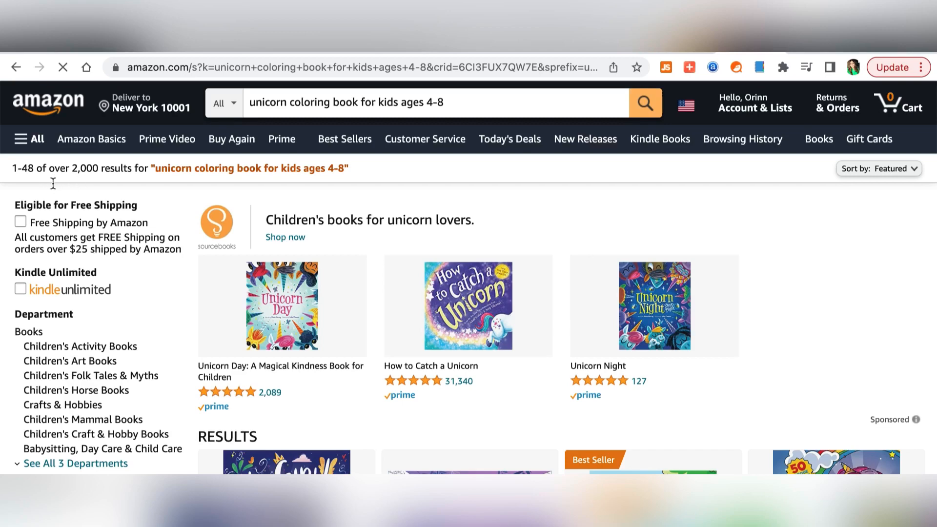
{"action": "mouse_move", "coordinate": [76, 182]}
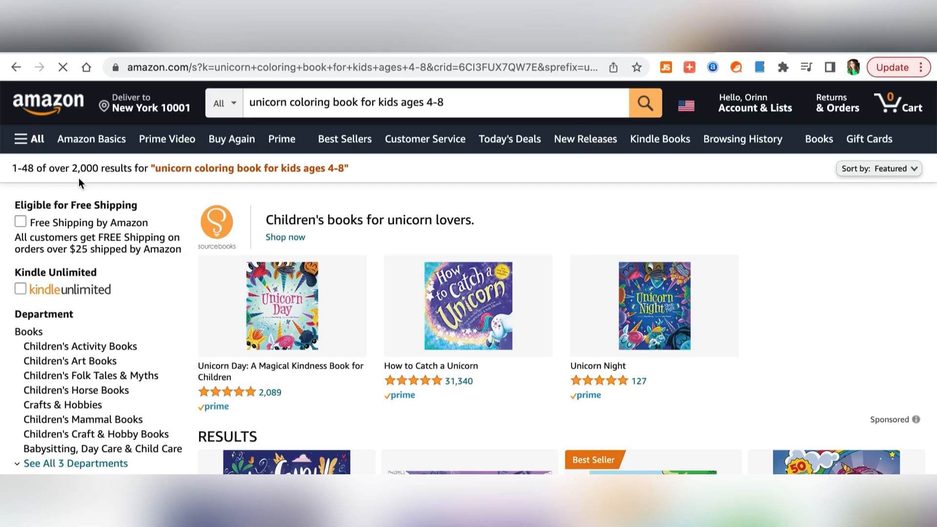
{"action": "scroll", "scroll_direction": "down", "scroll_amount": 3}
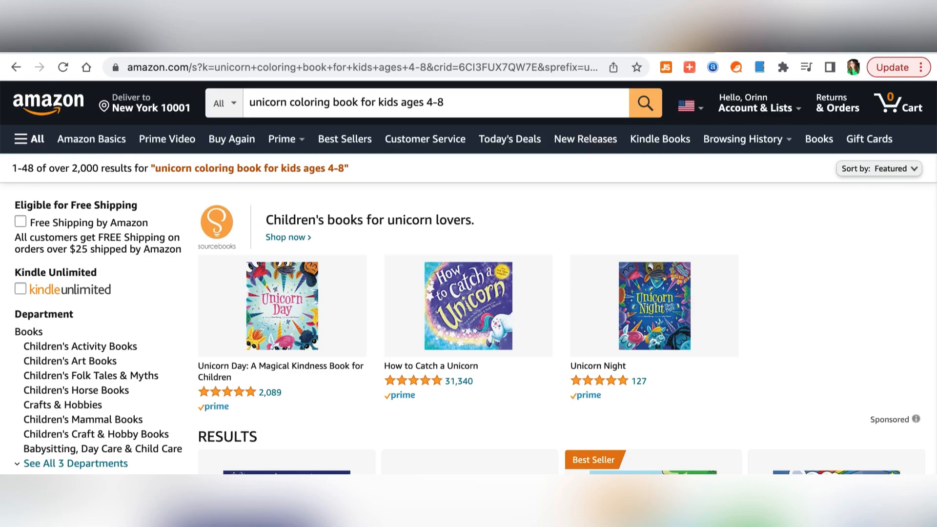
{"action": "mouse_move", "coordinate": [740, 321]}
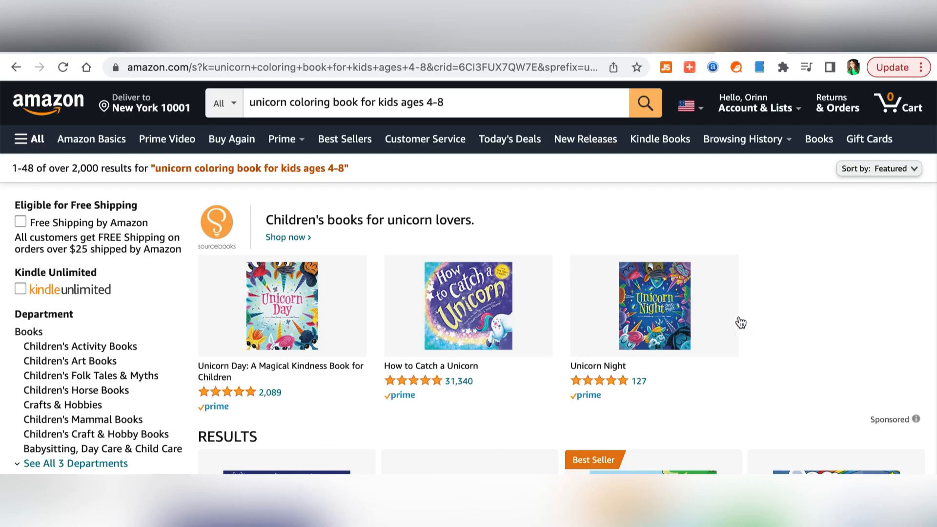
{"action": "scroll", "scroll_direction": "down", "scroll_amount": 3}
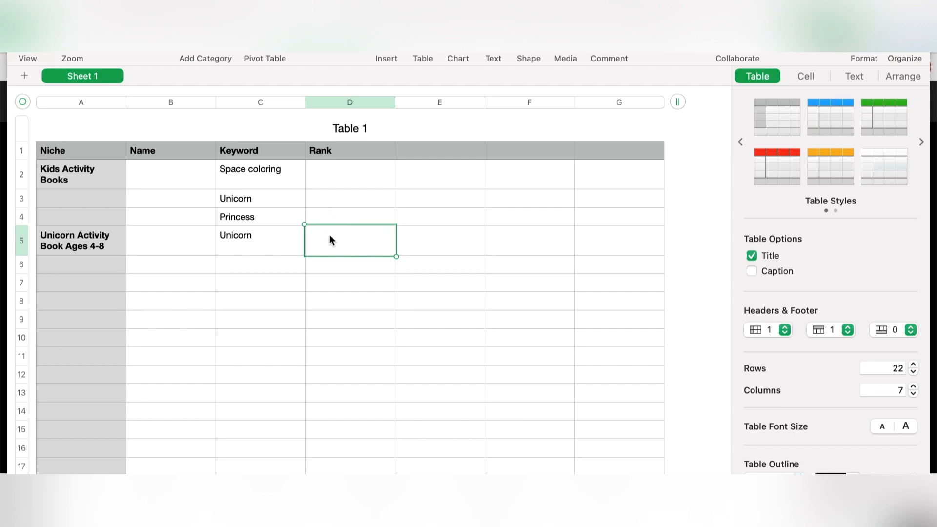
{"action": "type", "text": "2"}
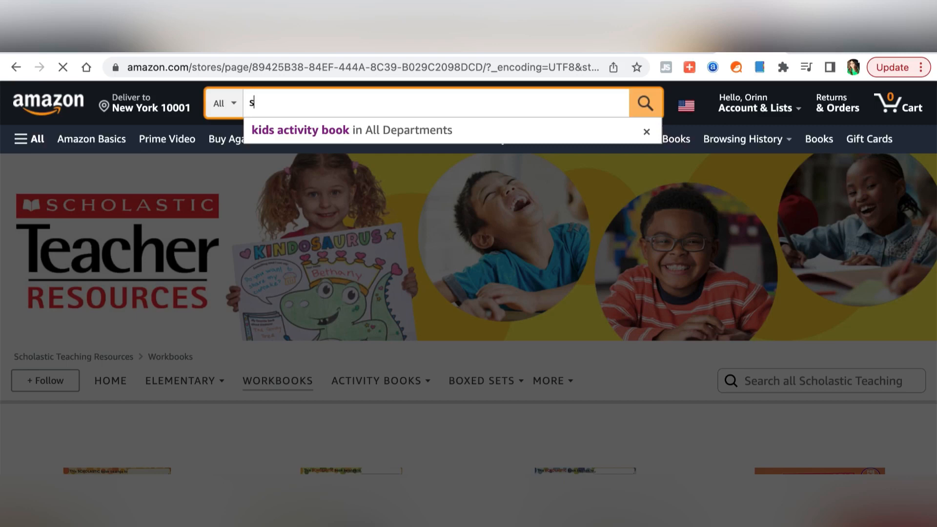
Search Amazon for 'space coloring' and browse its 40,000+ results
{"action": "type", "text": "pace coloring"}
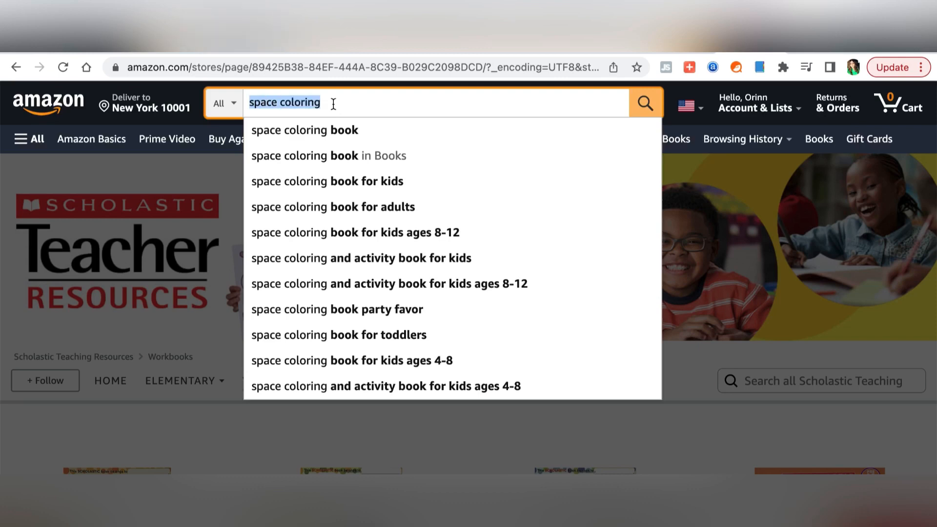
{"action": "left_click", "coordinate": [645, 103]}
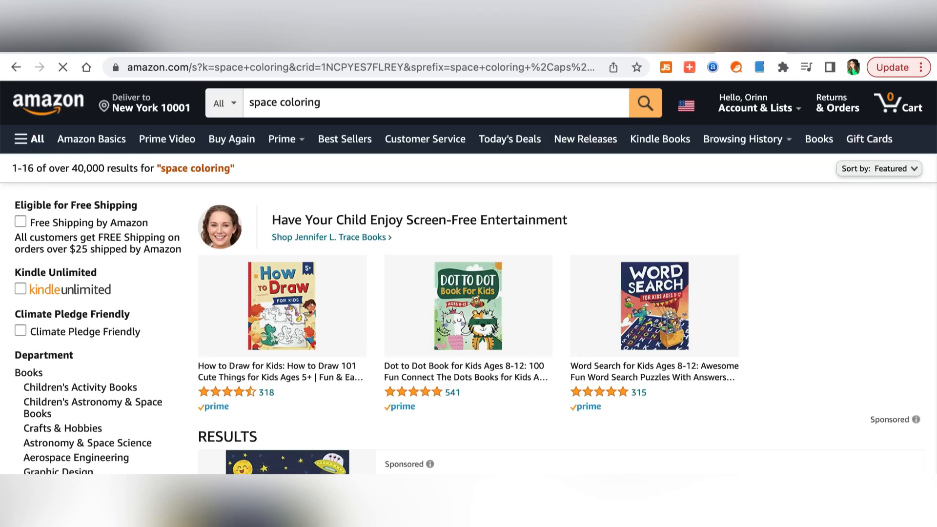
{"action": "scroll", "scroll_direction": "down", "scroll_amount": 3}
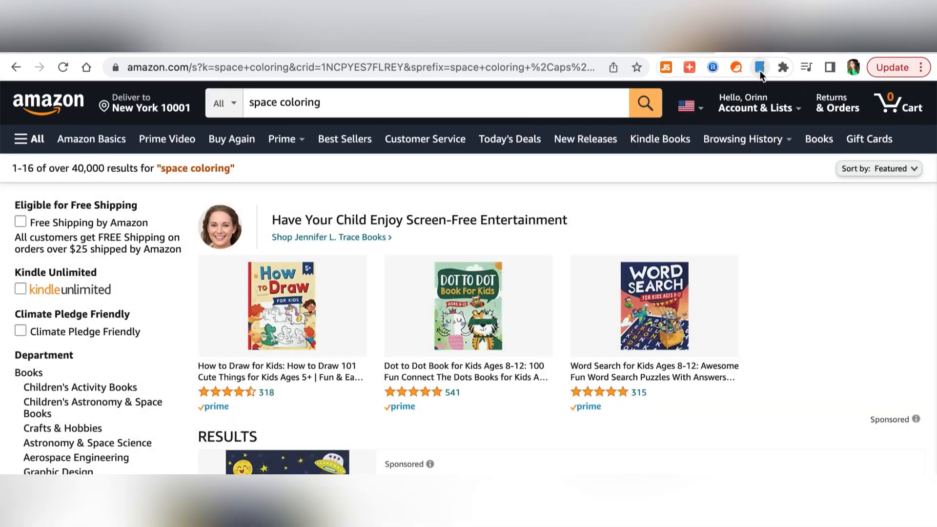
Run KDP Spy keyword research on 'space coloring' for Amazon and Google search volumes
{"action": "left_click", "coordinate": [760, 67]}
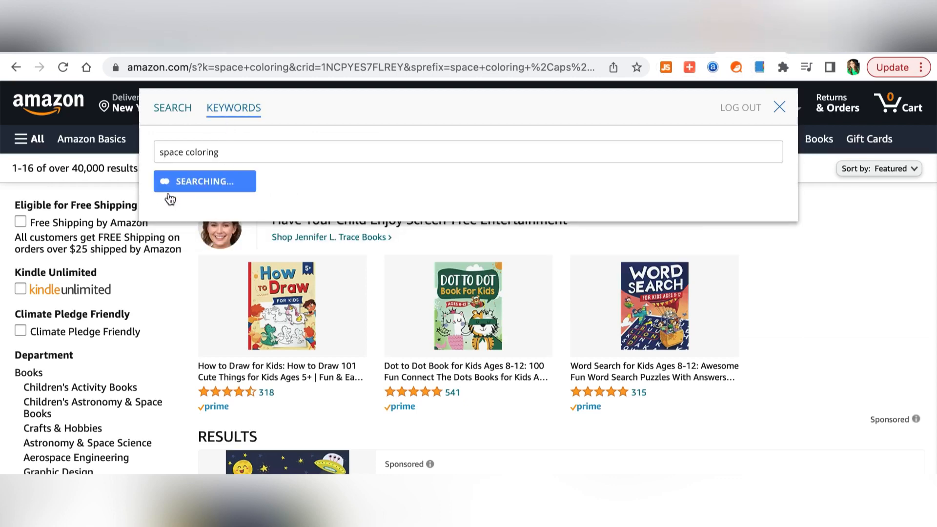
{"action": "mouse_move", "coordinate": [268, 206]}
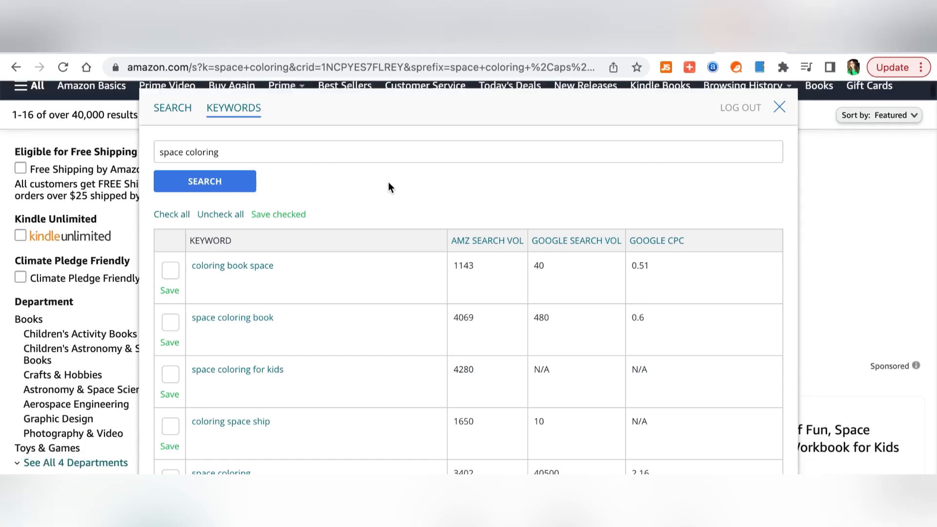
{"action": "scroll", "scroll_direction": "down", "scroll_amount": 3}
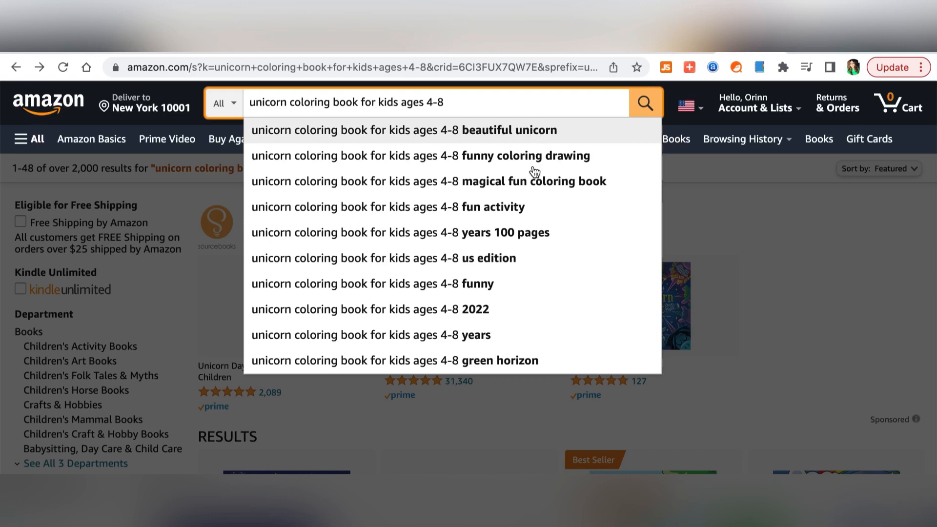
{"action": "mouse_move", "coordinate": [492, 189]}
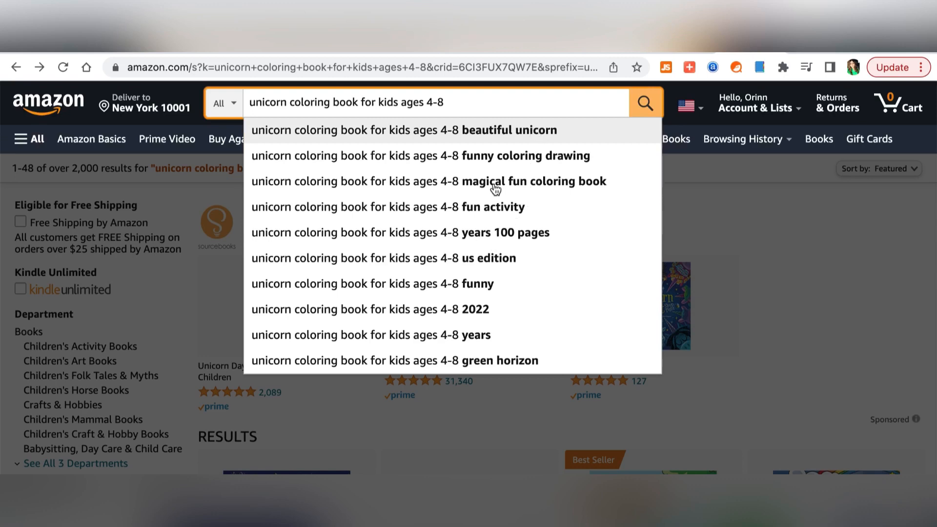
{"action": "mouse_move", "coordinate": [915, 186]}
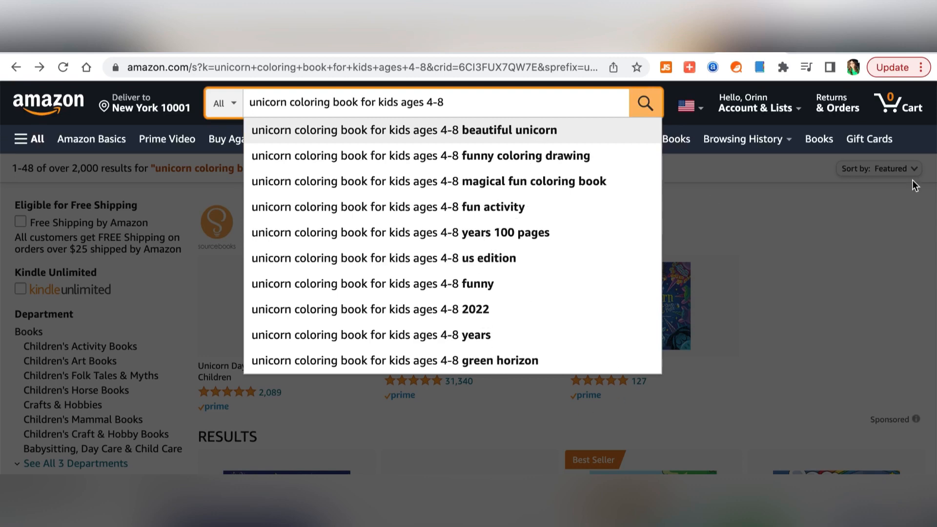